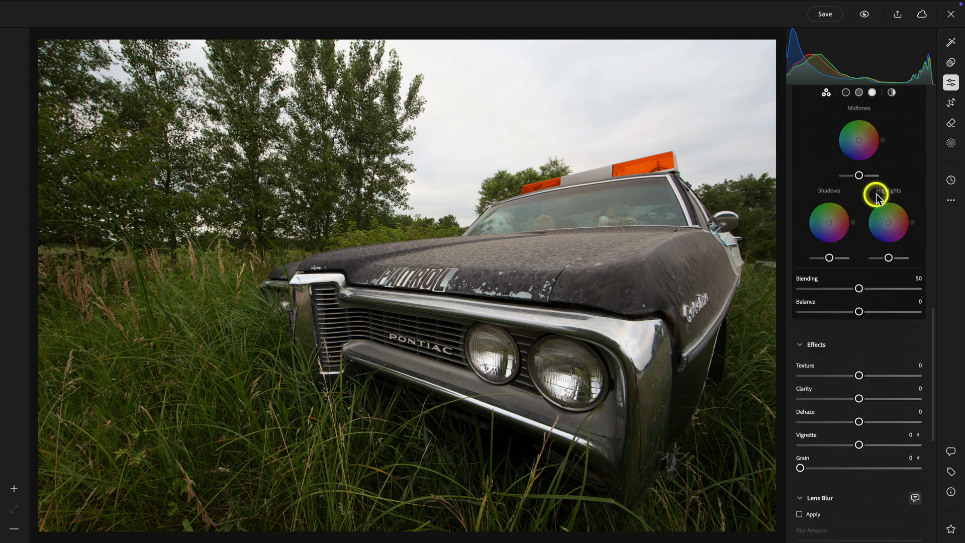
- Start generative object removal and brush over the Catalina emblem on the front fender
{"action": "scroll", "scroll_direction": "up", "scroll_amount": 3}
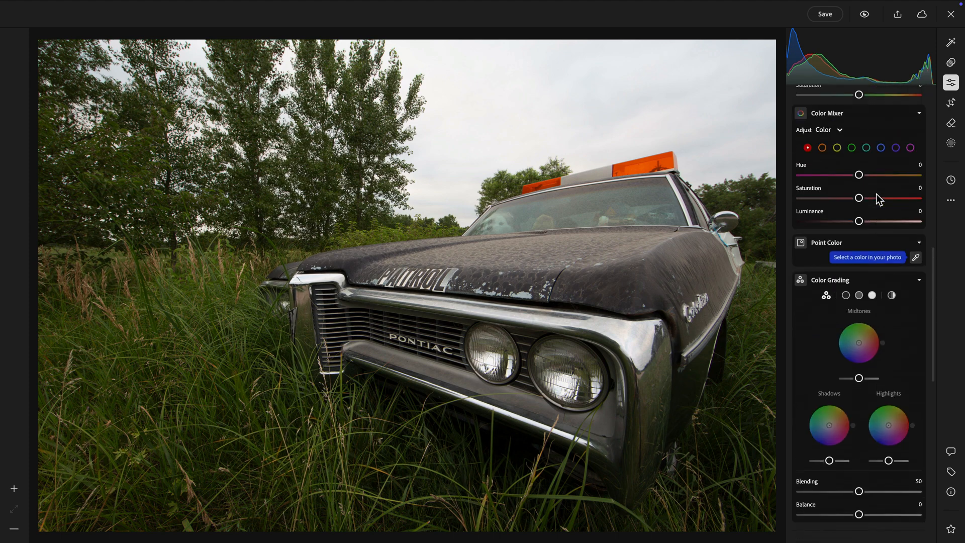
{"action": "scroll", "scroll_direction": "up", "scroll_amount": 3}
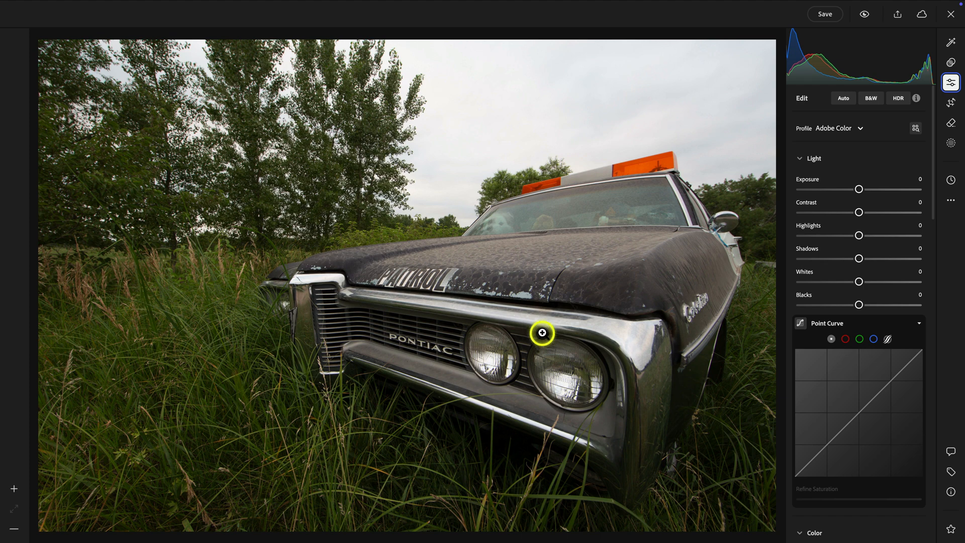
{"action": "mouse_move", "coordinate": [938, 145]}
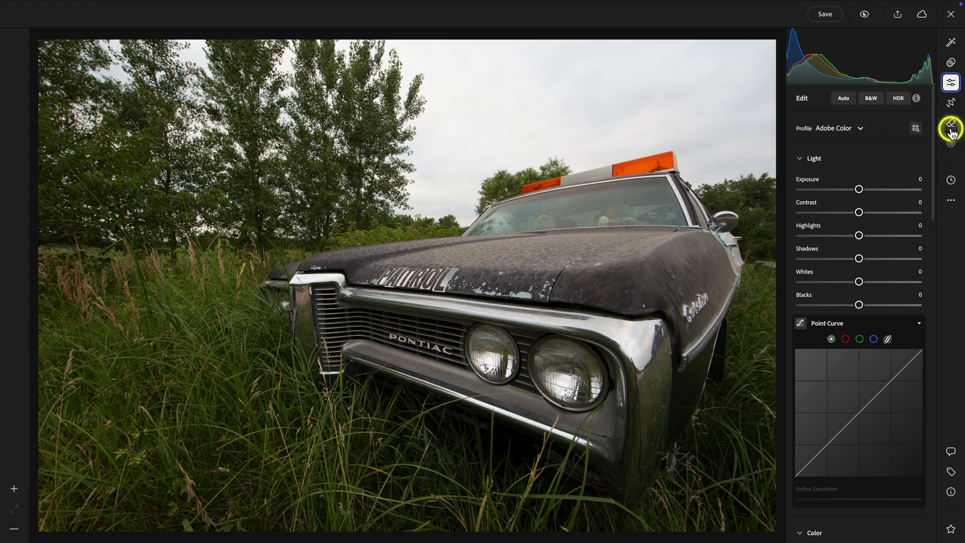
{"action": "left_click", "coordinate": [950, 123]}
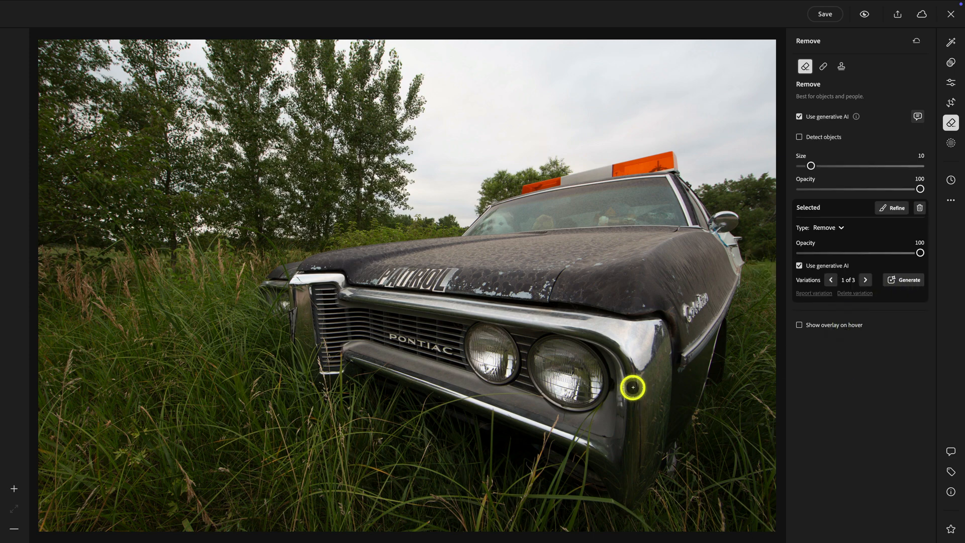
{"action": "mouse_move", "coordinate": [680, 388]}
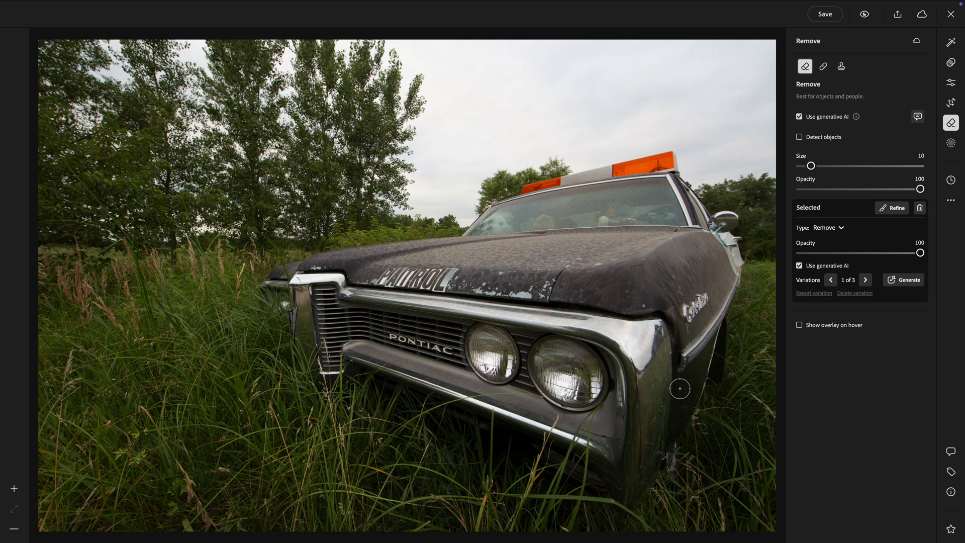
{"action": "mouse_move", "coordinate": [589, 349]}
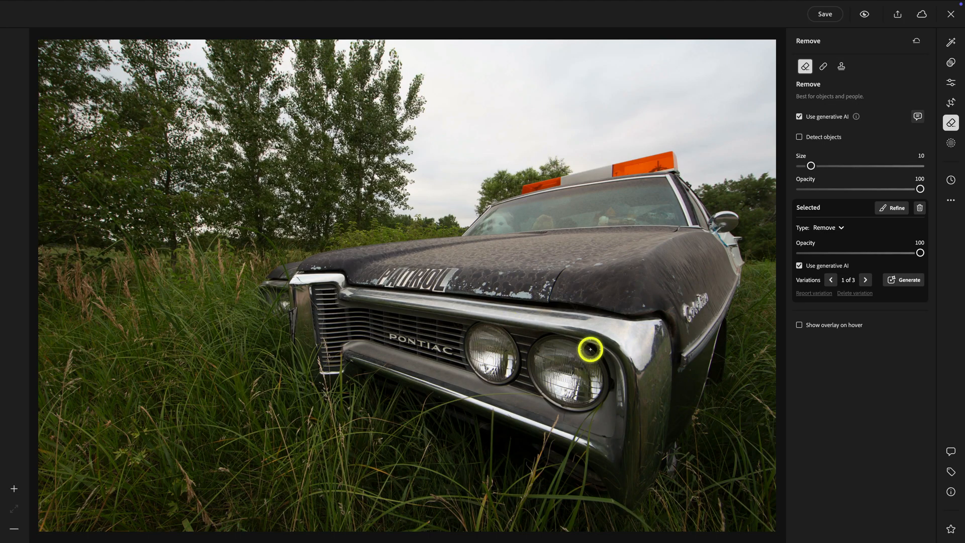
{"action": "mouse_move", "coordinate": [498, 338]}
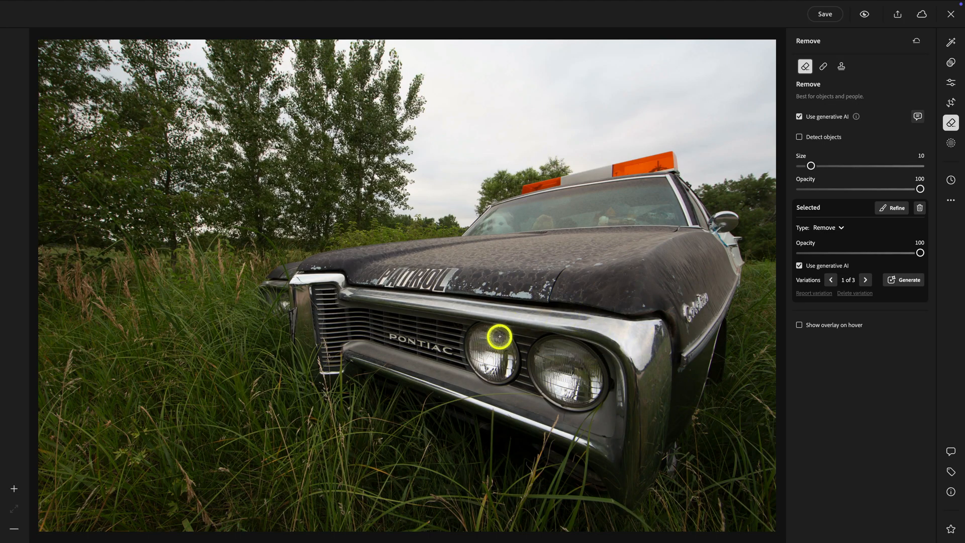
{"action": "mouse_move", "coordinate": [540, 334]}
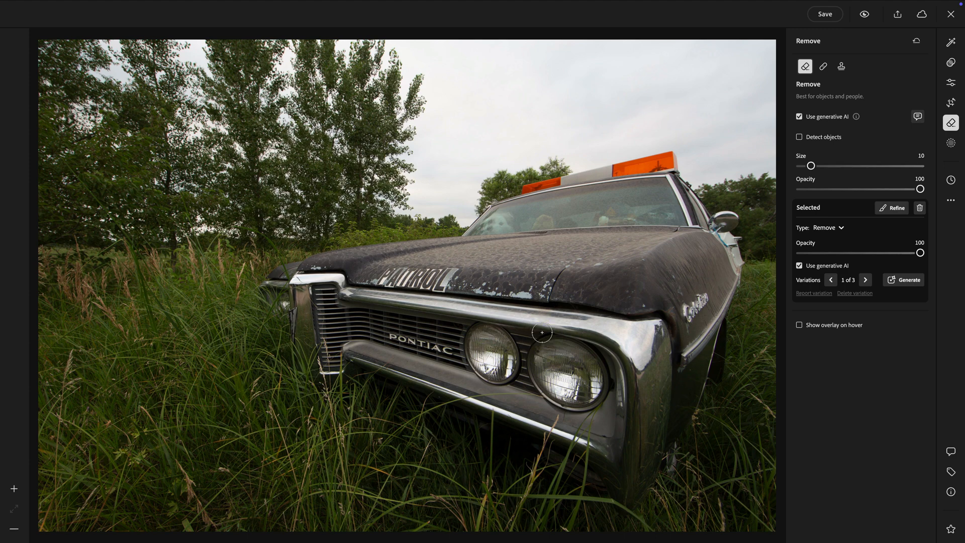
{"action": "left_click", "coordinate": [454, 358]}
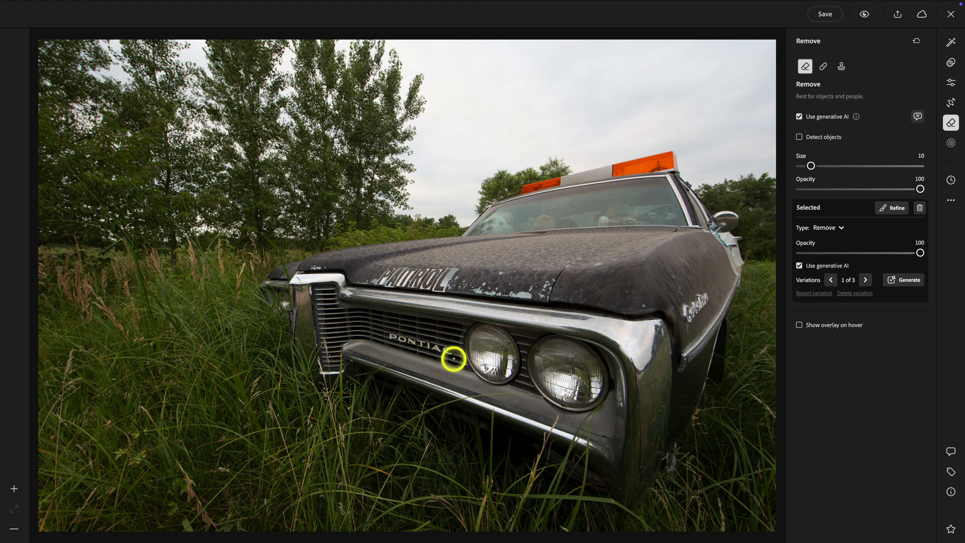
{"action": "mouse_move", "coordinate": [683, 322]}
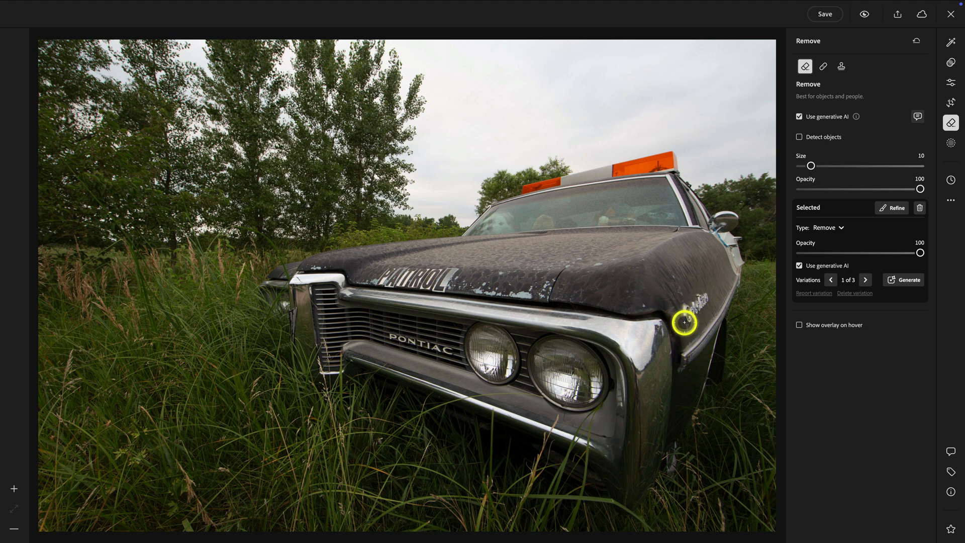
{"action": "mouse_move", "coordinate": [289, 319]}
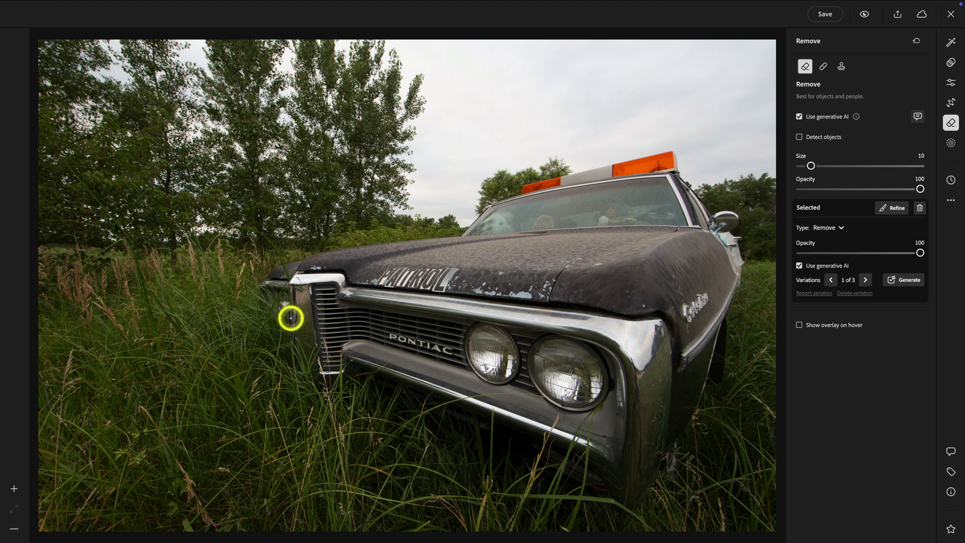
{"action": "mouse_move", "coordinate": [441, 416]}
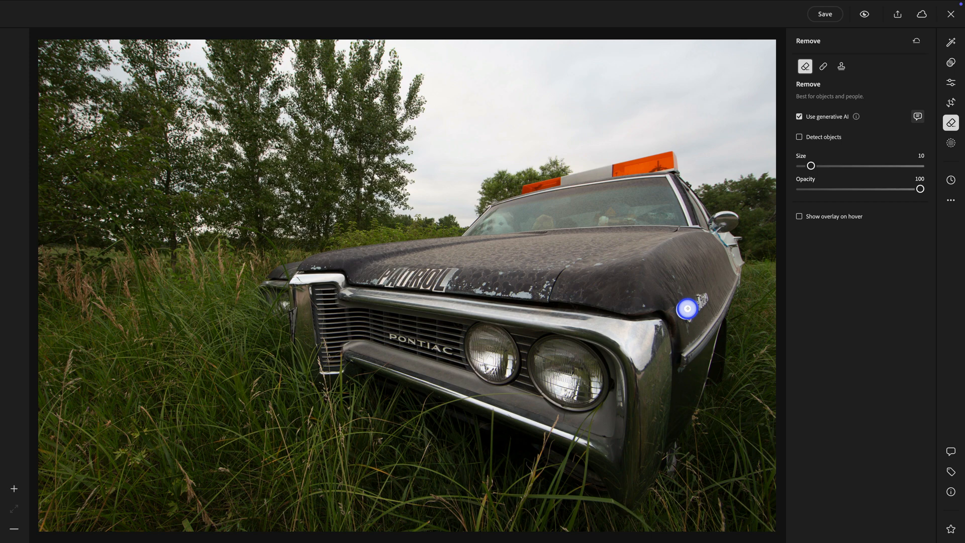
- Finish marking the fender emblem and apply its generative removal
{"action": "left_click", "coordinate": [687, 308]}
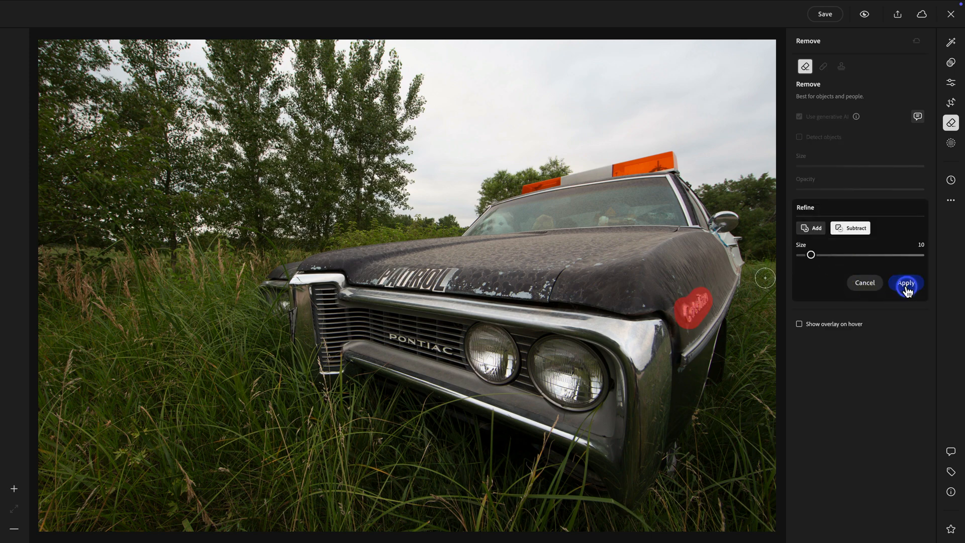
{"action": "left_click", "coordinate": [906, 282]}
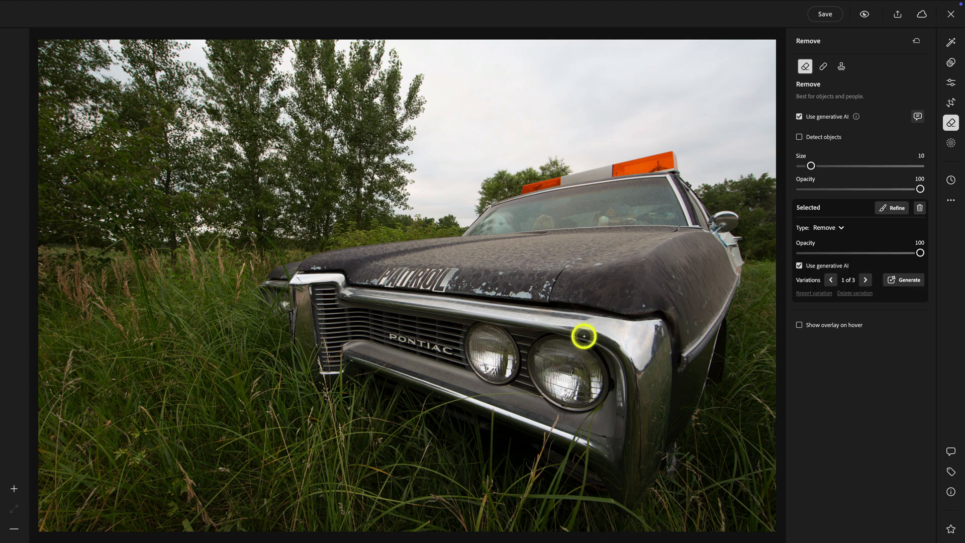
{"action": "mouse_move", "coordinate": [392, 336]}
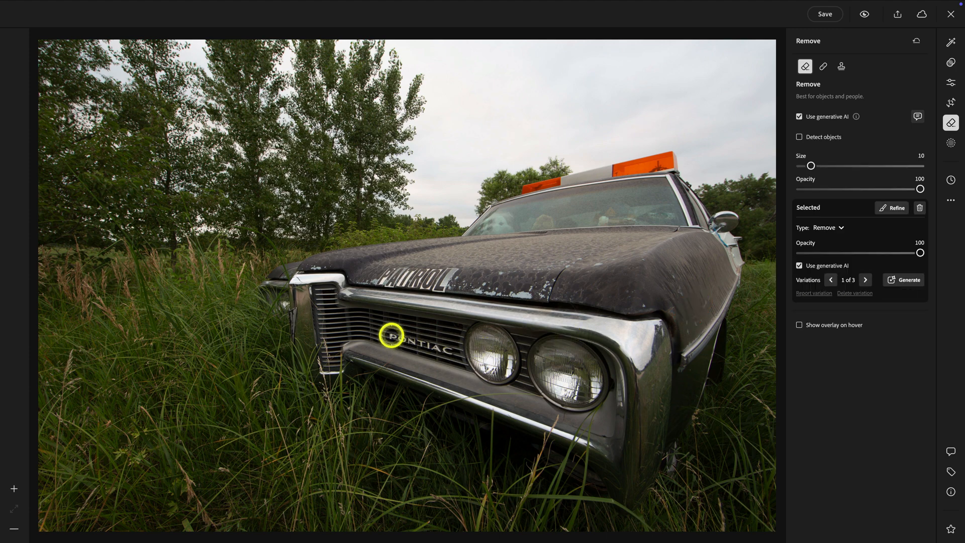
- Erase the PONTIAC grille lettering, keep variation 2 of 3, and return to the Edit panel
{"action": "left_click", "coordinate": [895, 207]}
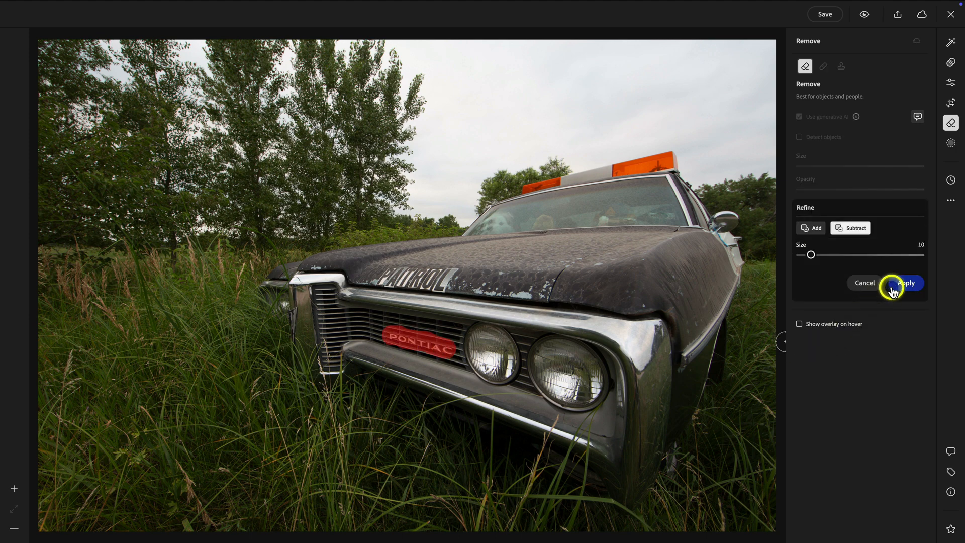
{"action": "left_click", "coordinate": [904, 282]}
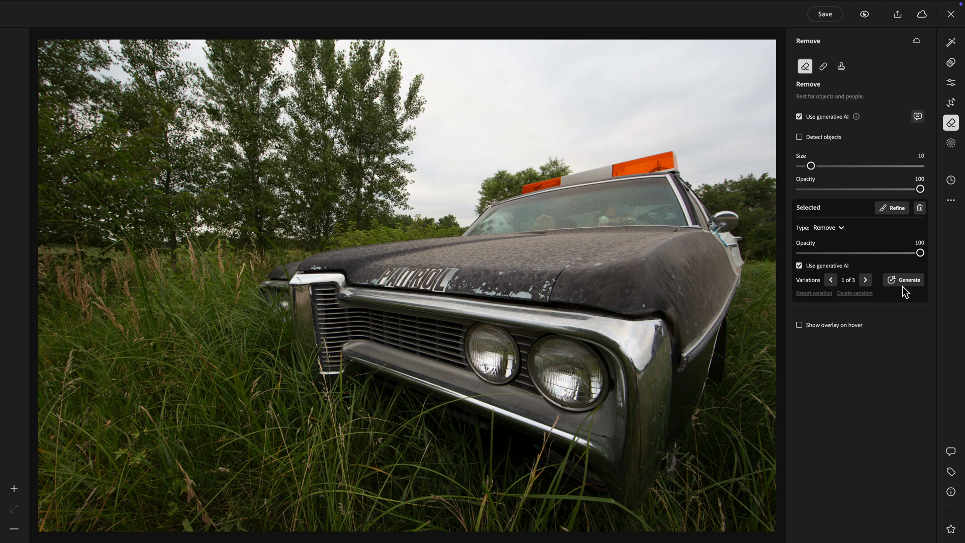
{"action": "left_click", "coordinate": [864, 281]}
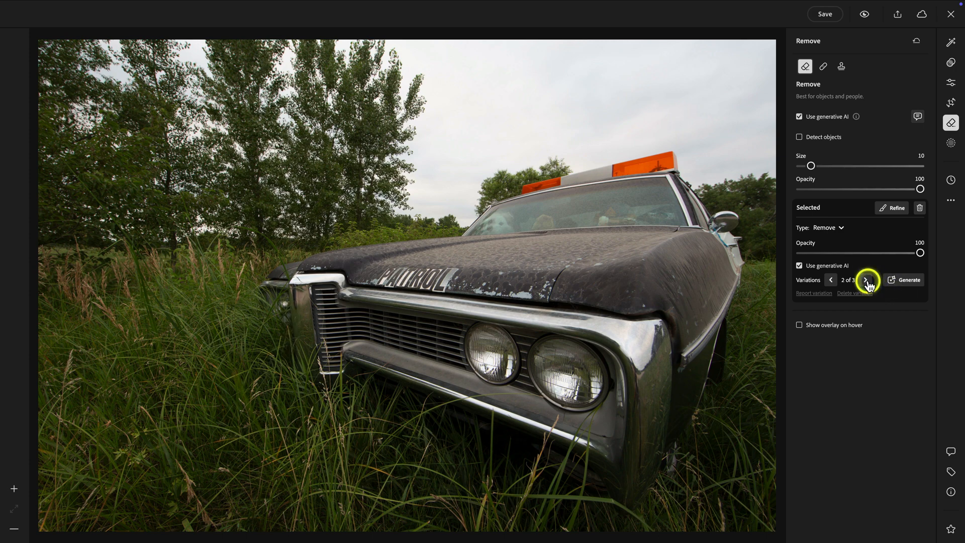
{"action": "left_click", "coordinate": [866, 281]}
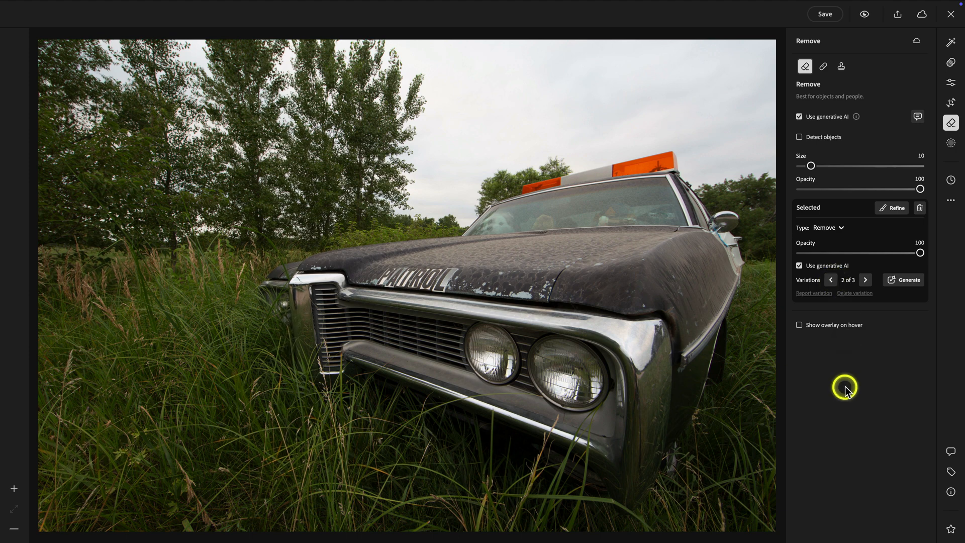
{"action": "mouse_move", "coordinate": [846, 391]}
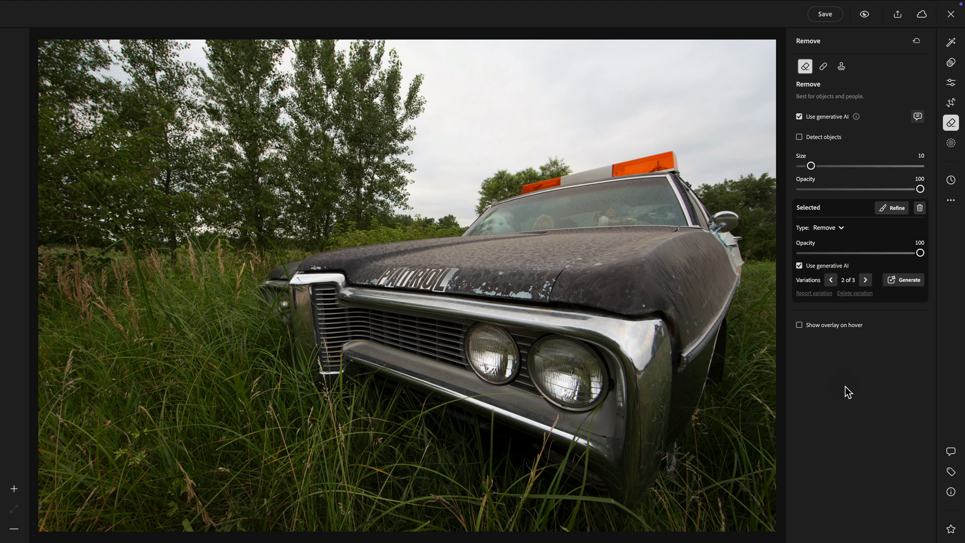
{"action": "left_click", "coordinate": [950, 84]}
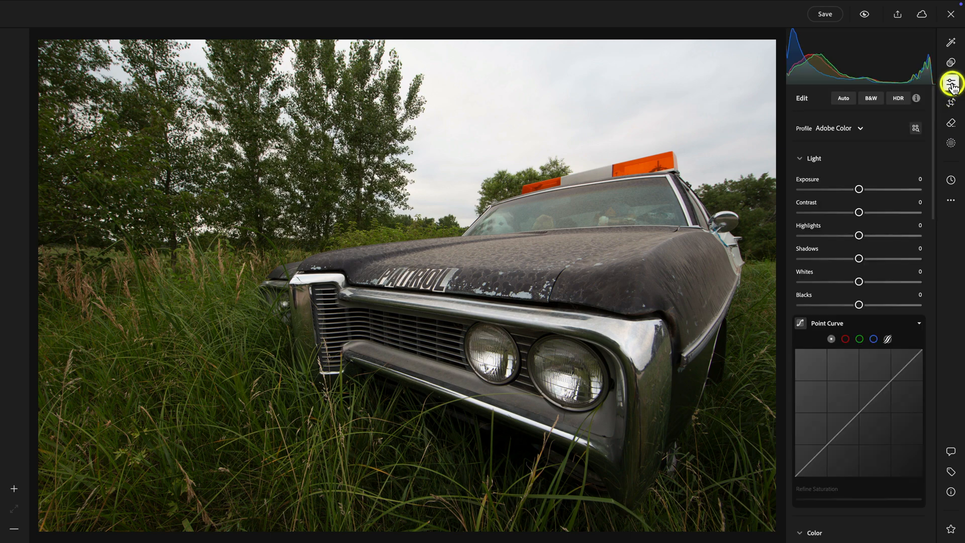
- Apply the Adobe Landscape profile and brighten exposure to +0.50
{"action": "left_click", "coordinate": [860, 128]}
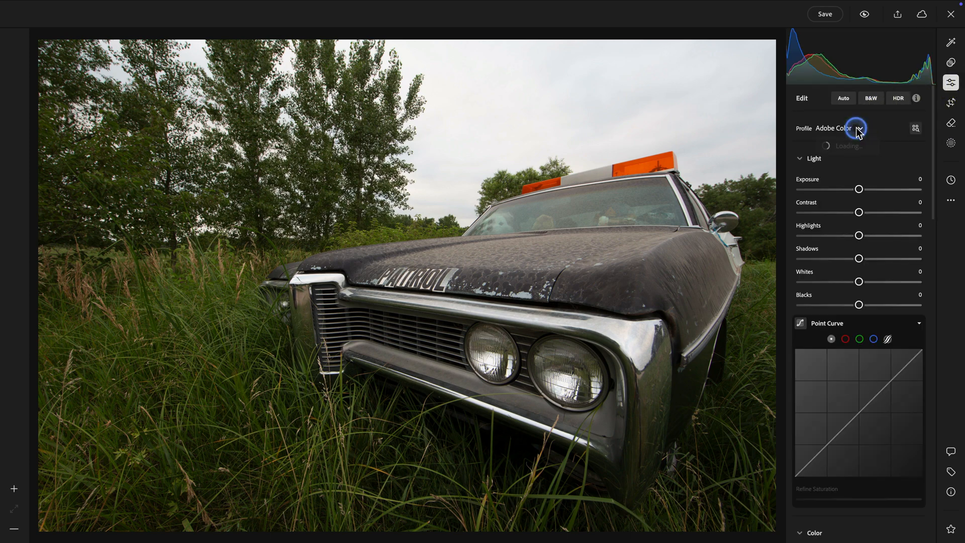
{"action": "left_click", "coordinate": [858, 127]}
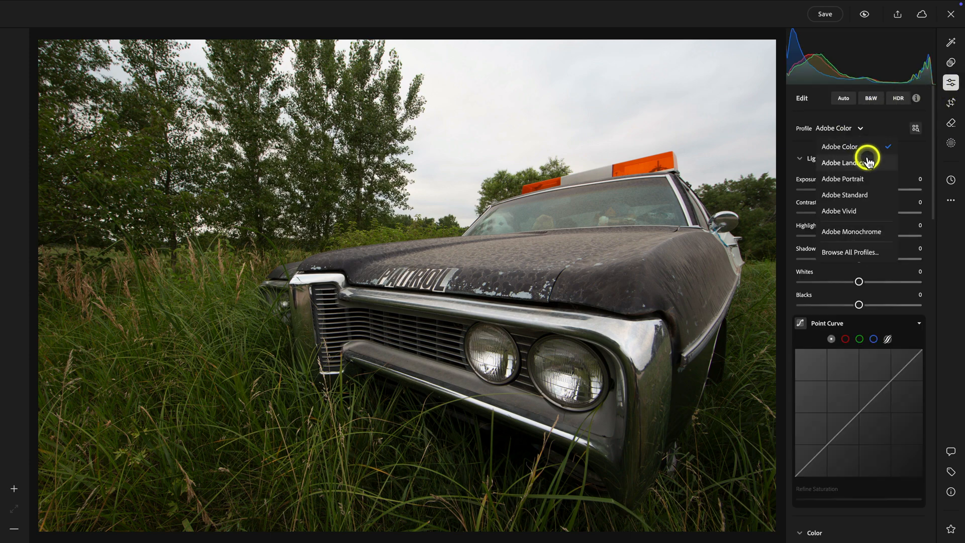
{"action": "left_click", "coordinate": [846, 163]}
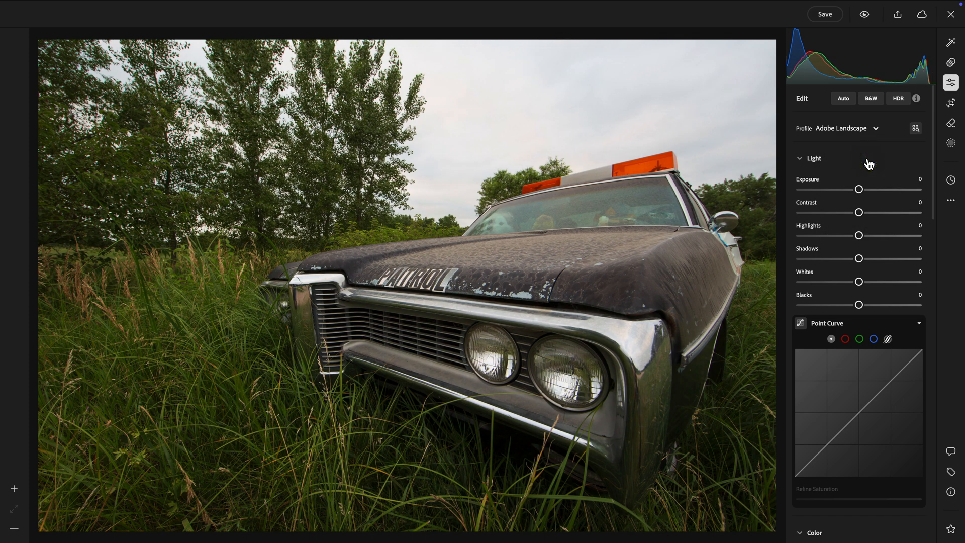
{"action": "left_click", "coordinate": [860, 189]}
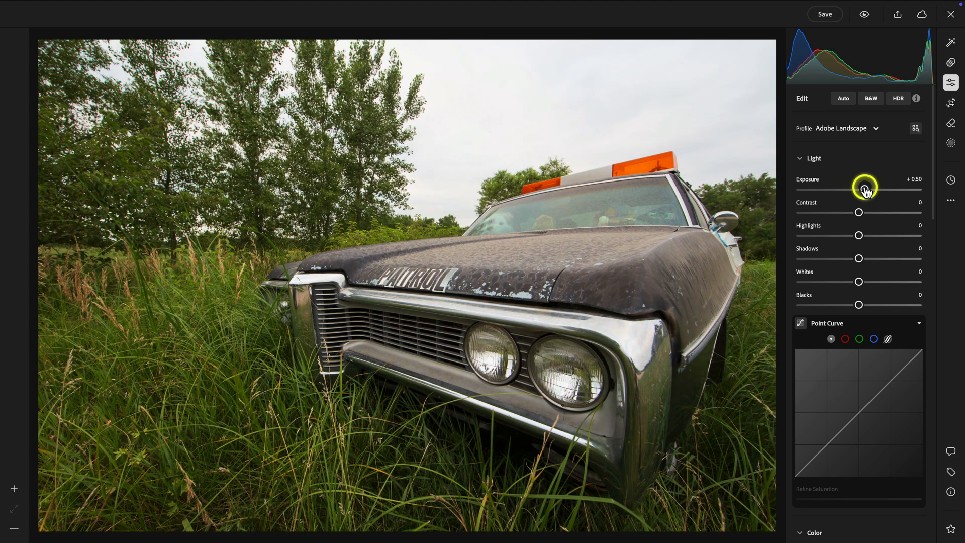
{"action": "mouse_move", "coordinate": [860, 236]}
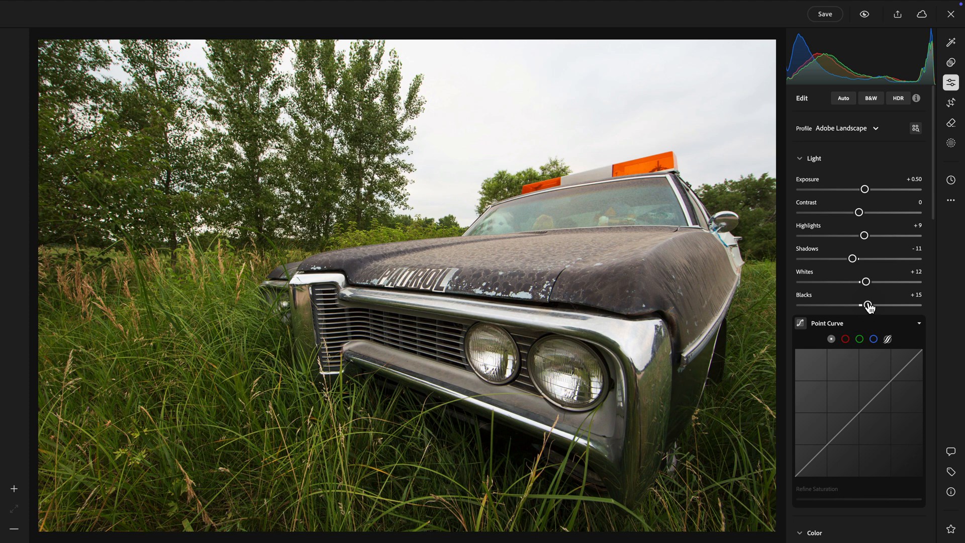
{"action": "scroll", "scroll_direction": "down", "scroll_amount": 3}
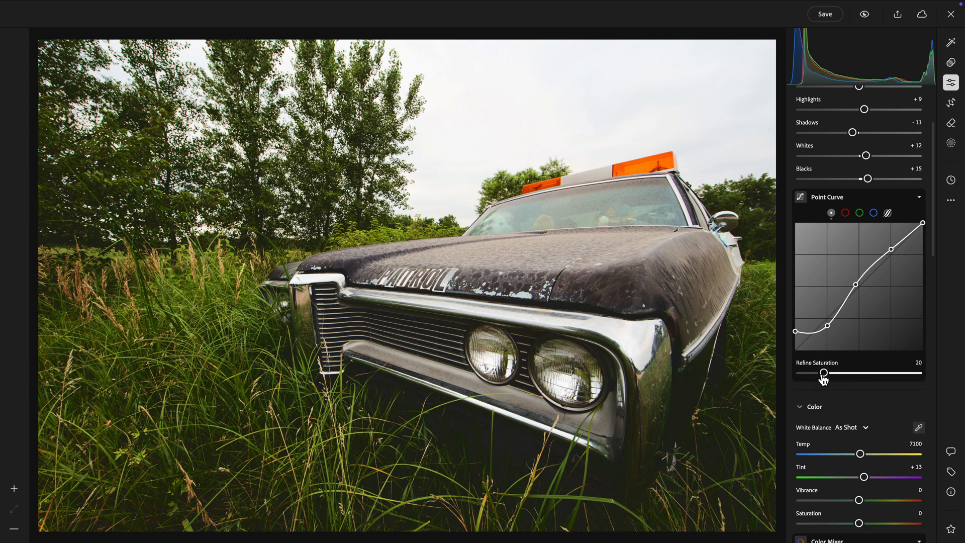
- Adjust the Color panel to vibrance +9 and saturation -2
{"action": "left_click", "coordinate": [918, 427]}
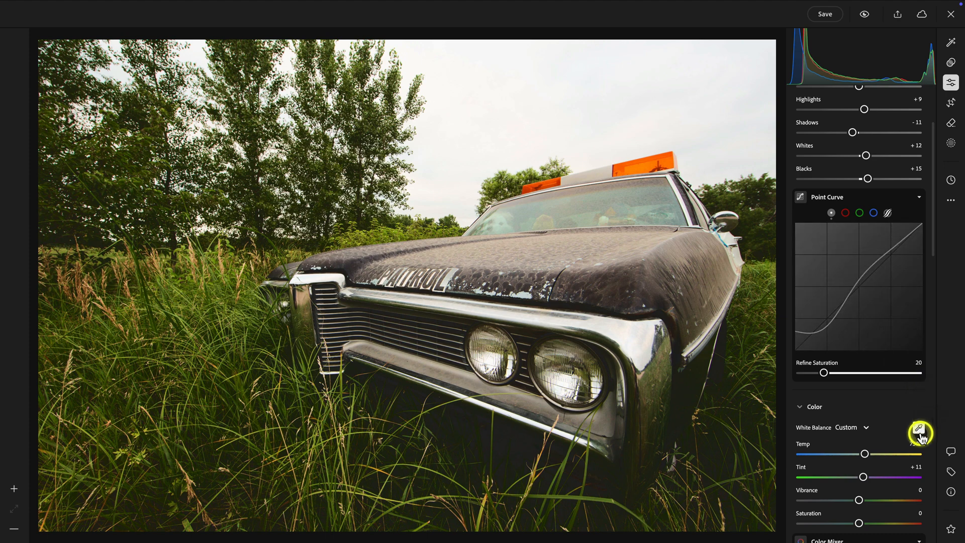
{"action": "scroll", "scroll_direction": "down", "scroll_amount": 3}
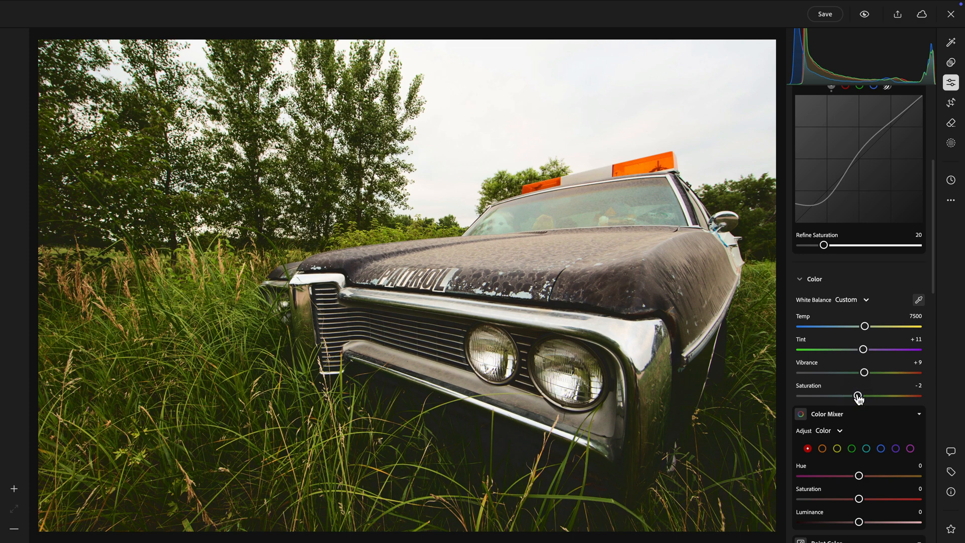
{"action": "scroll", "scroll_direction": "down", "scroll_amount": 3}
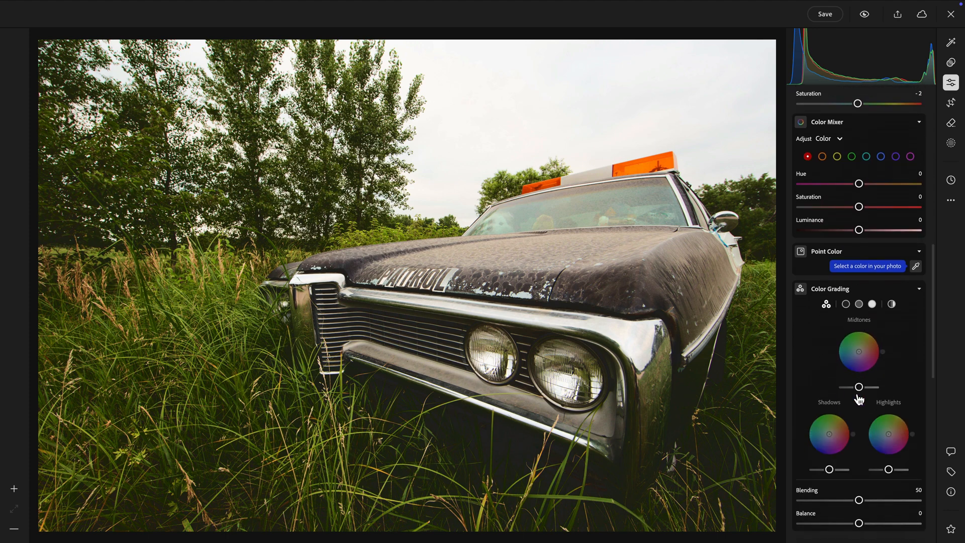
- Tint the shadows blue in the Color Grading shadows wheel
{"action": "scroll", "scroll_direction": "down", "scroll_amount": 3}
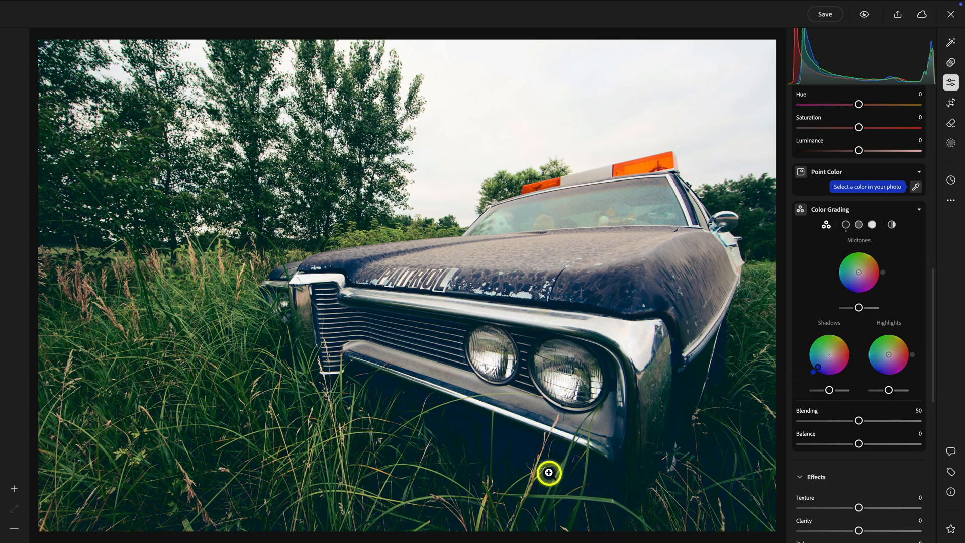
{"action": "mouse_move", "coordinate": [812, 388]}
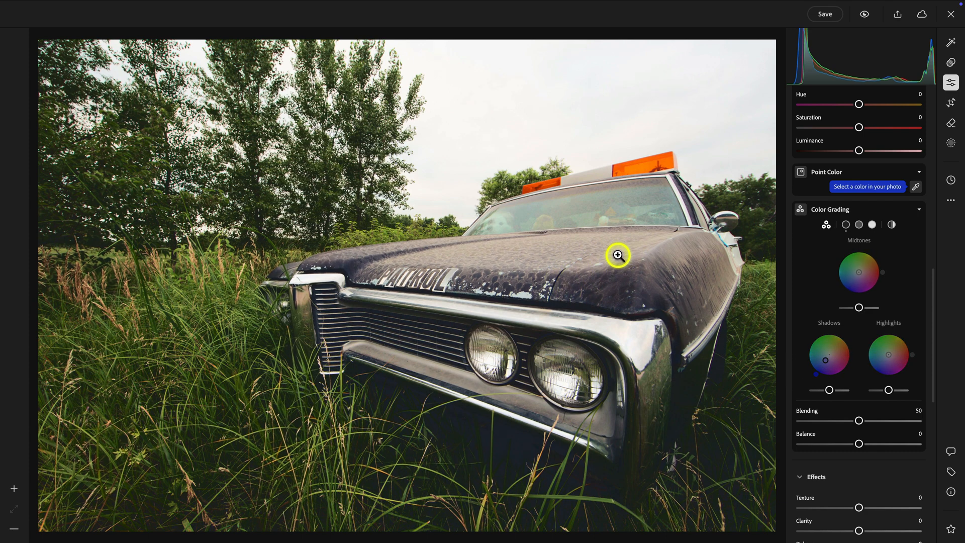
{"action": "mouse_move", "coordinate": [593, 291]}
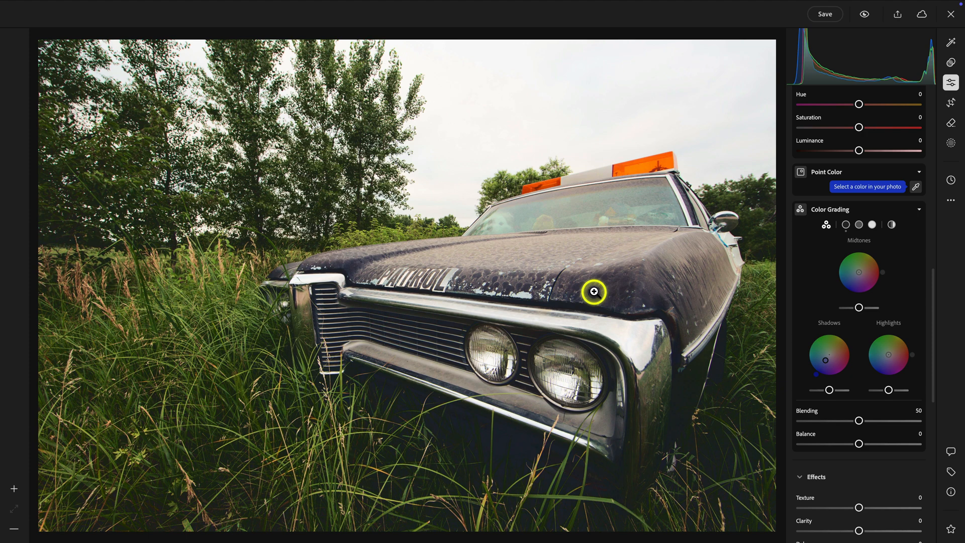
{"action": "mouse_move", "coordinate": [593, 292]}
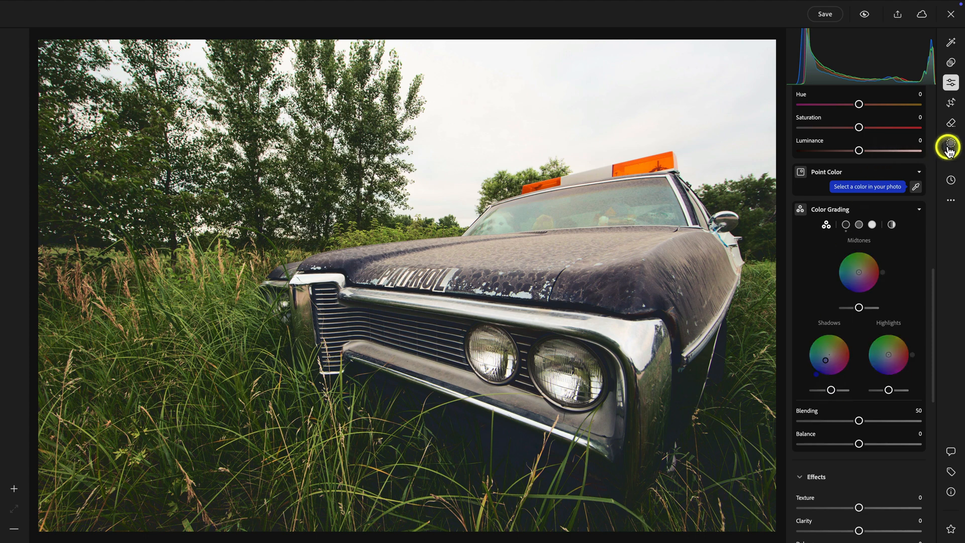
- Create a Sky mask, lower its highlights to -11, and start another new mask
{"action": "left_click", "coordinate": [950, 145]}
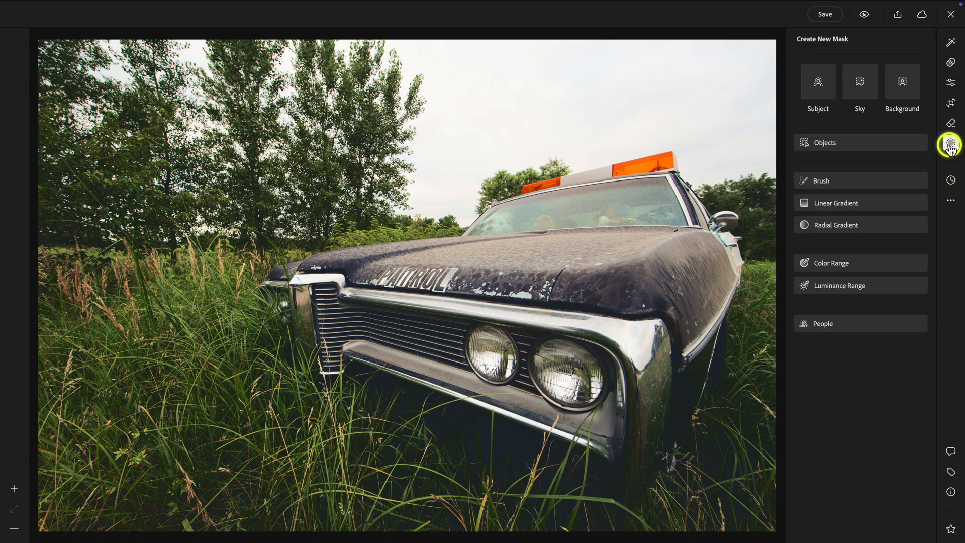
{"action": "mouse_move", "coordinate": [752, 350]}
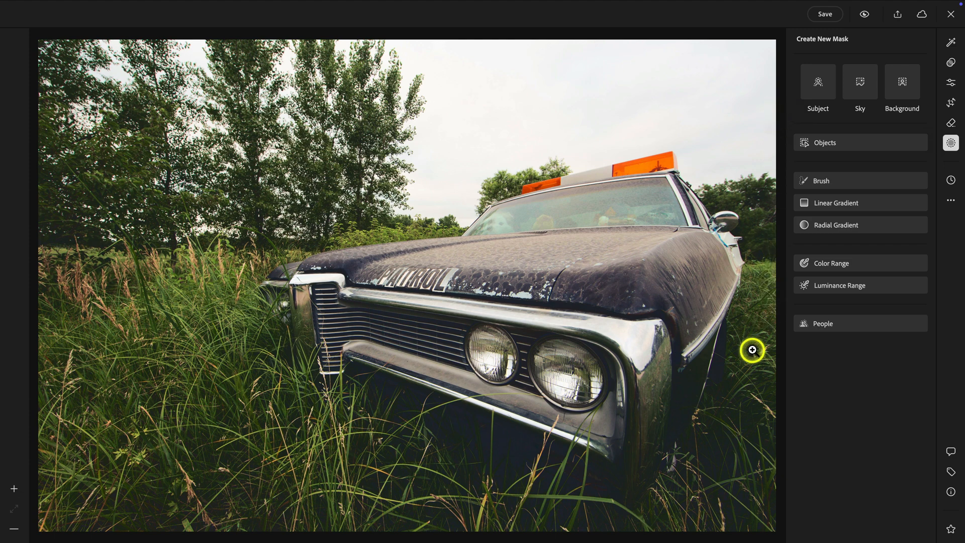
{"action": "mouse_move", "coordinate": [756, 167]}
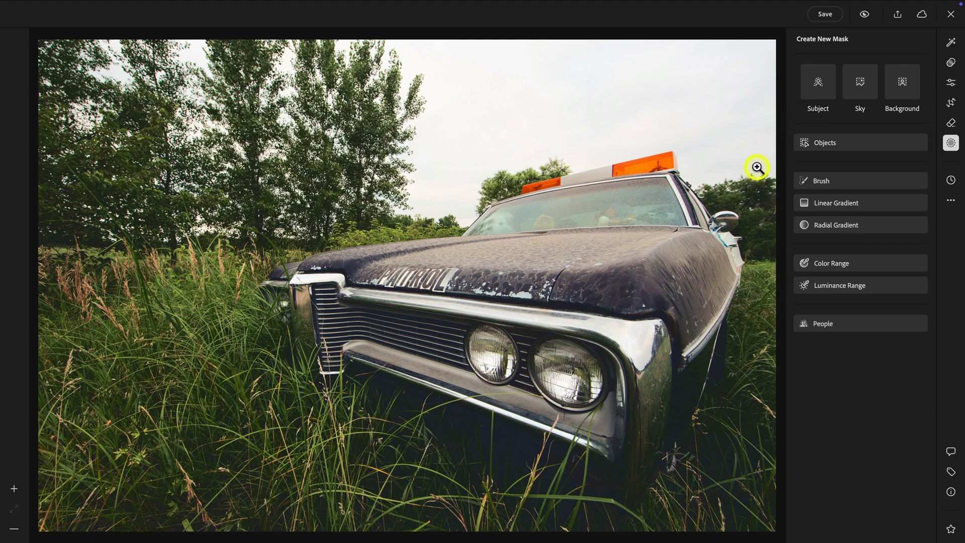
{"action": "left_click", "coordinate": [859, 86]}
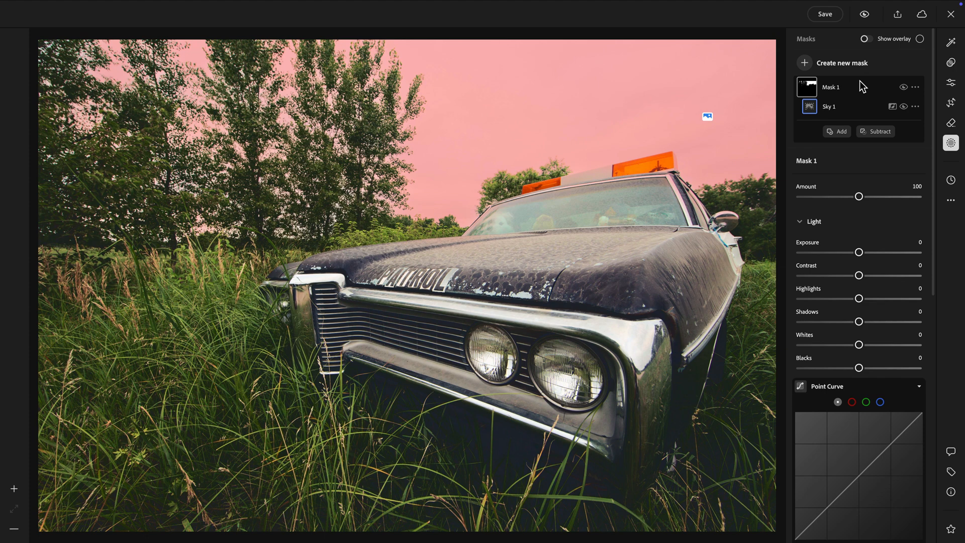
{"action": "scroll", "scroll_direction": "down", "scroll_amount": 3}
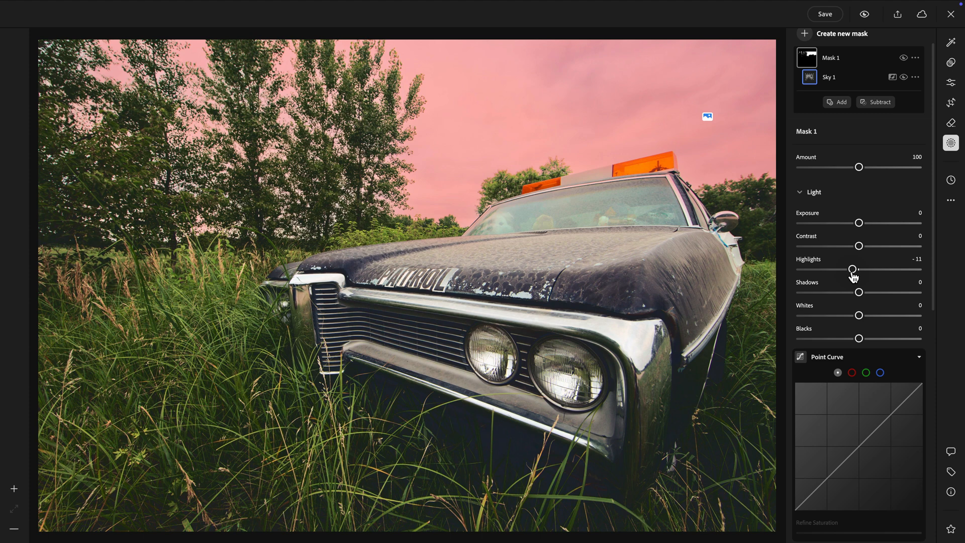
{"action": "left_click", "coordinate": [432, 335]}
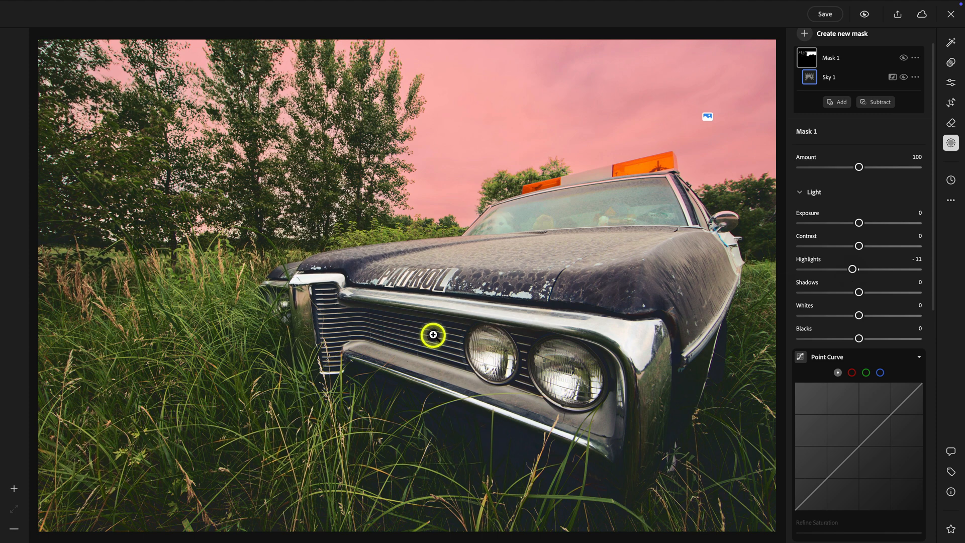
{"action": "mouse_move", "coordinate": [569, 308]}
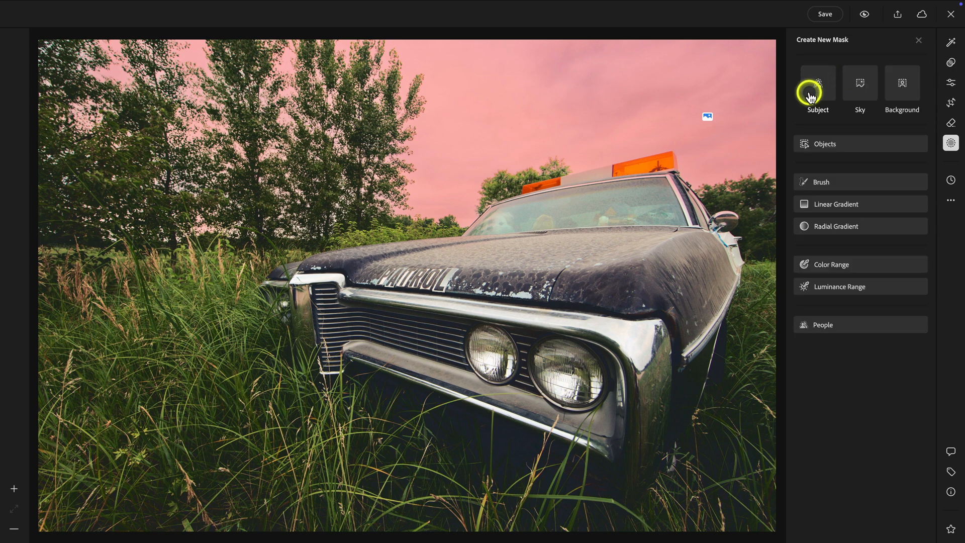
{"action": "mouse_move", "coordinate": [834, 144]}
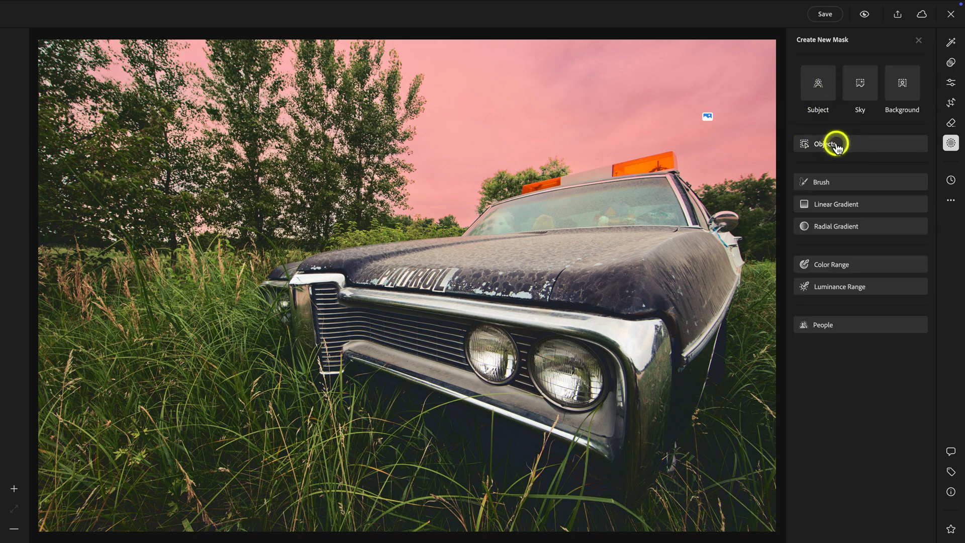
- Create Mask 2 from the patrol car using an Objects rectangle selection
{"action": "left_click", "coordinate": [824, 143]}
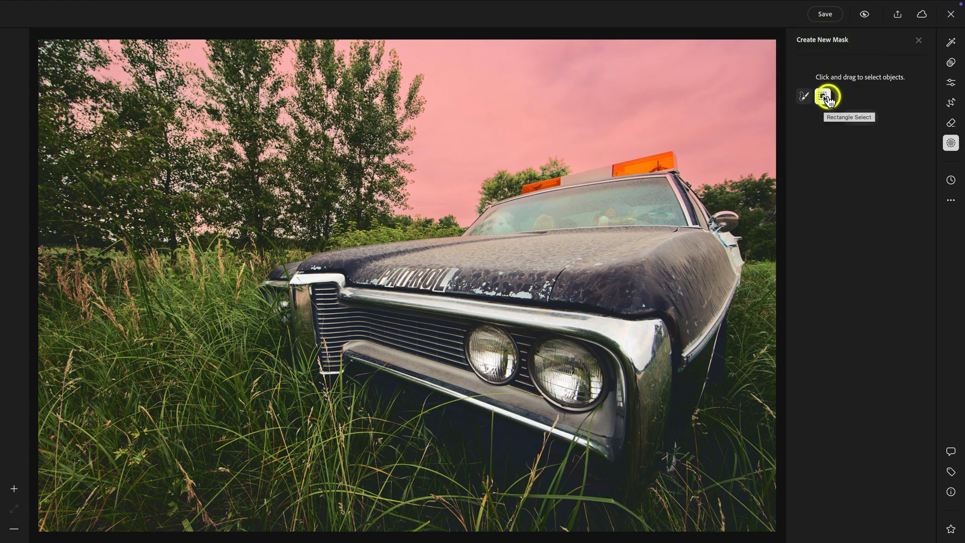
{"action": "left_click", "coordinate": [822, 96]}
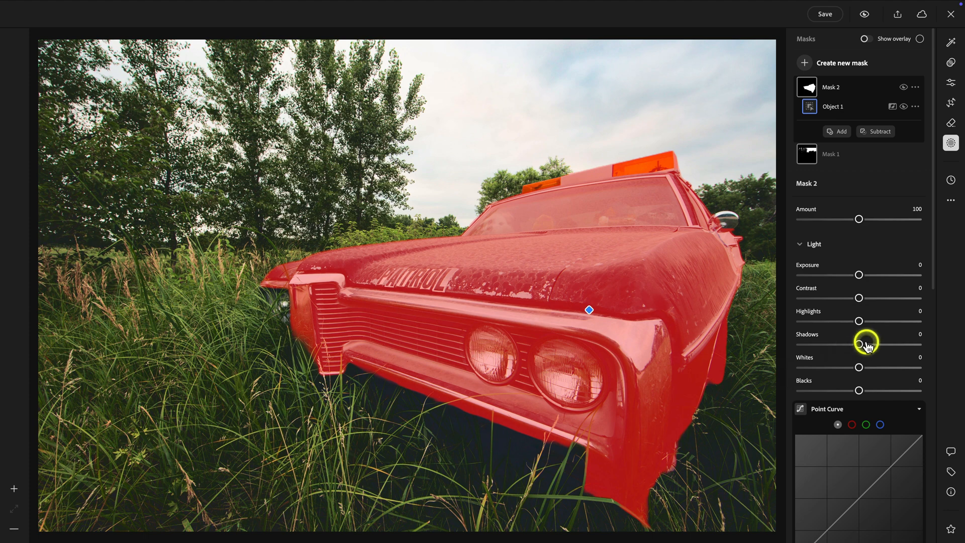
{"action": "scroll", "scroll_direction": "down", "scroll_amount": 3}
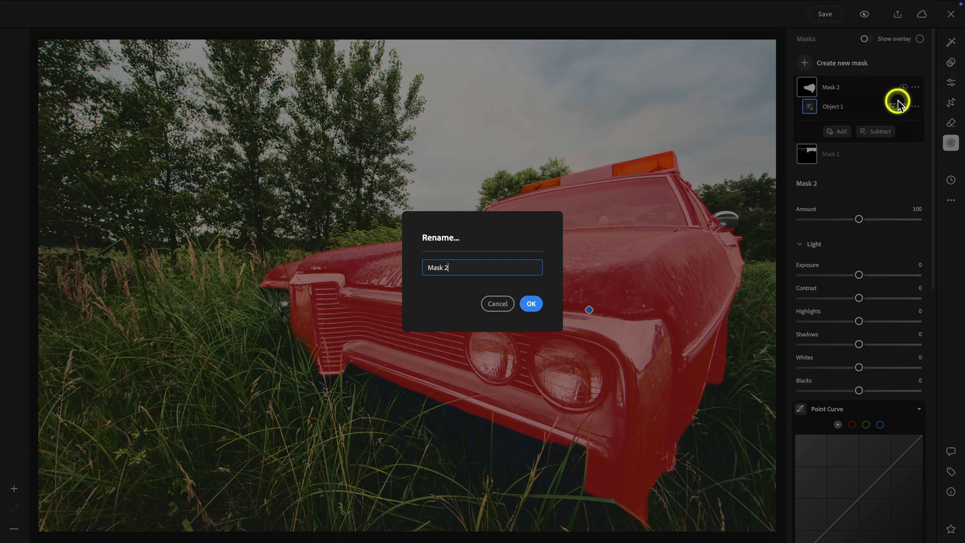
- Name Mask 2 'Car mask' and Mask 1 'Sky mask', then select the car mask
{"action": "type", "text": "Car m"}
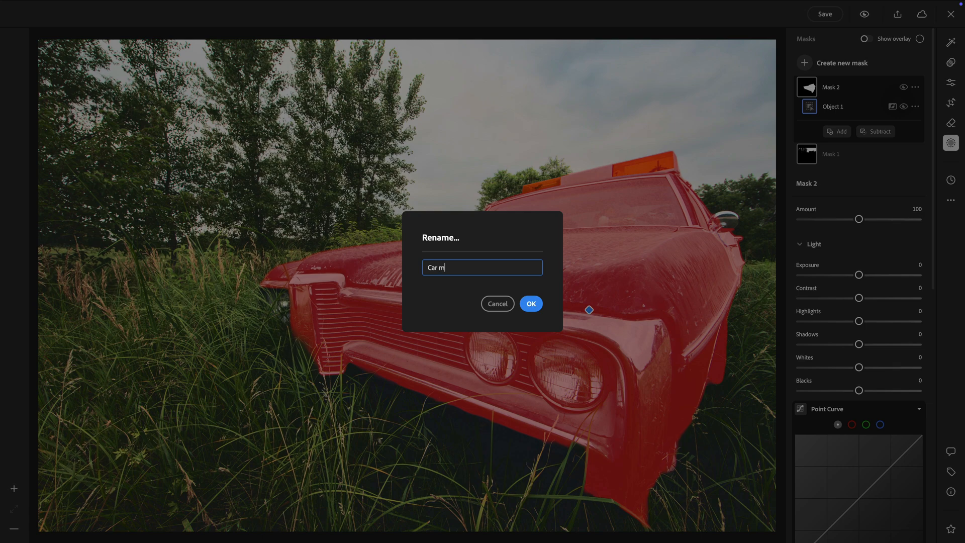
{"action": "left_click", "coordinate": [530, 304]}
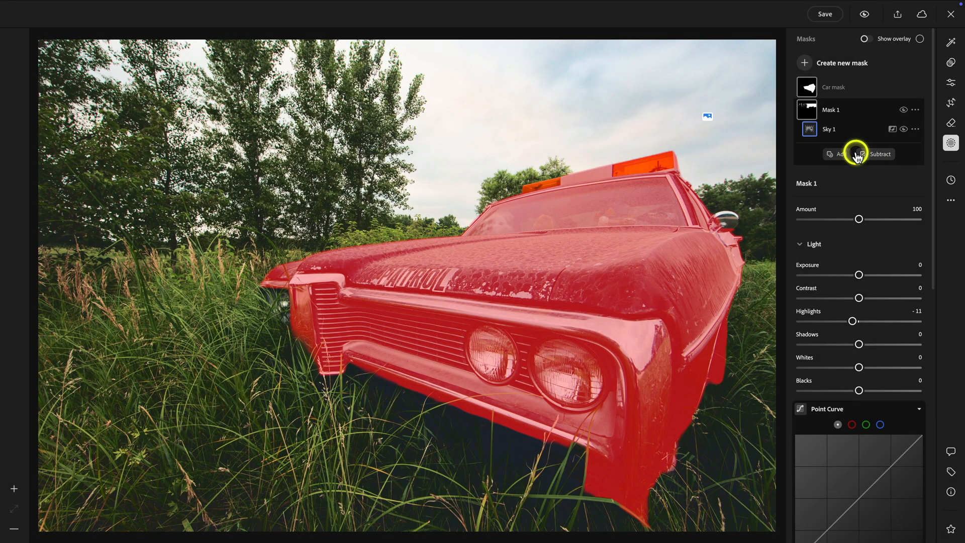
{"action": "double_click", "coordinate": [832, 109]}
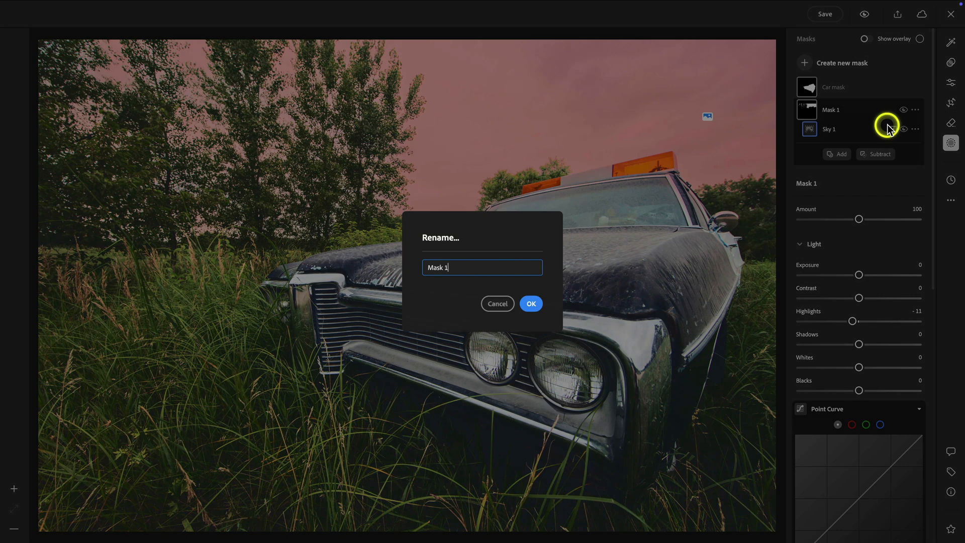
{"action": "type", "text": "Sk"}
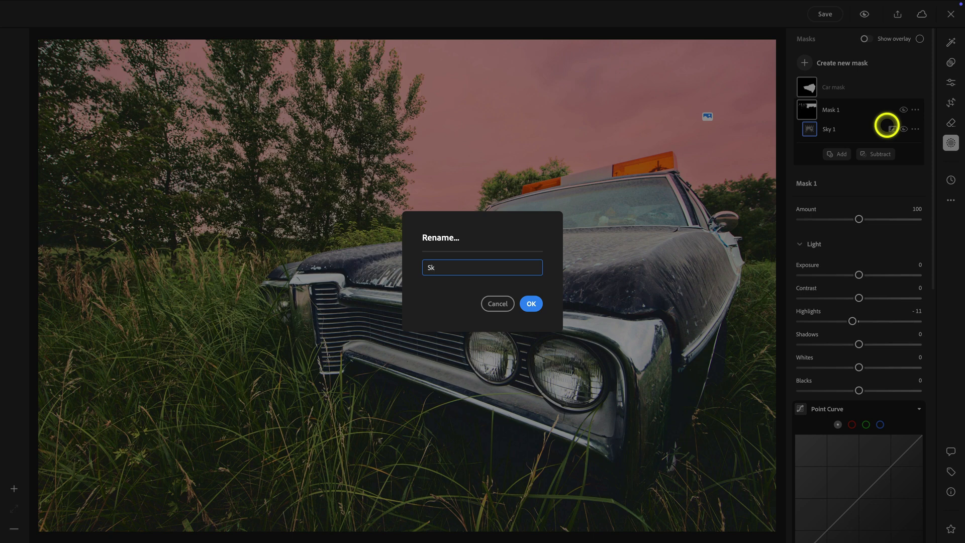
{"action": "left_click", "coordinate": [530, 303]}
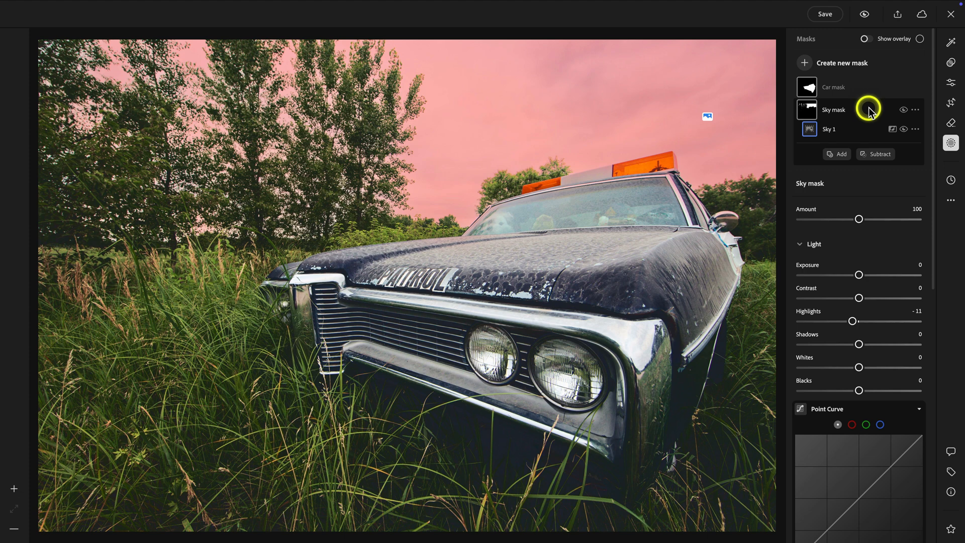
{"action": "mouse_move", "coordinate": [869, 110]}
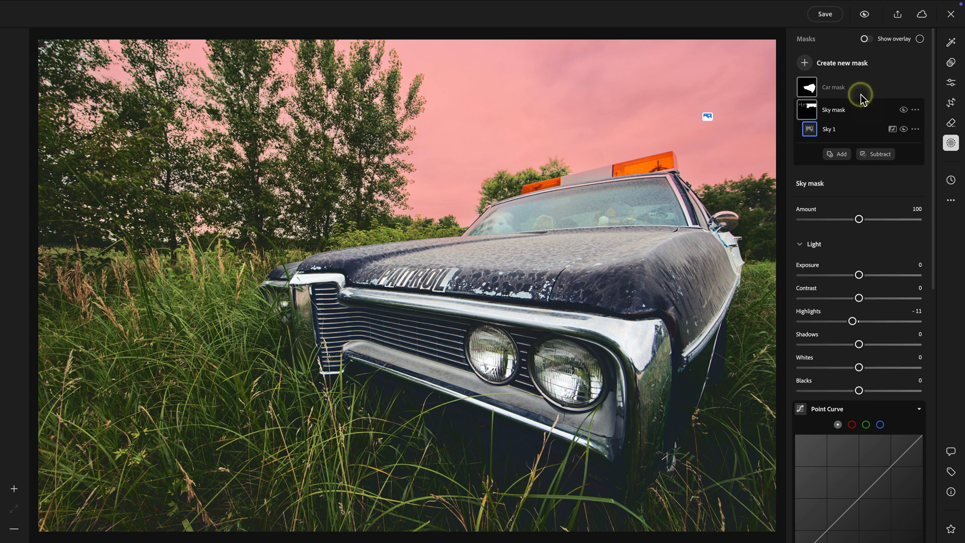
{"action": "left_click", "coordinate": [833, 87]}
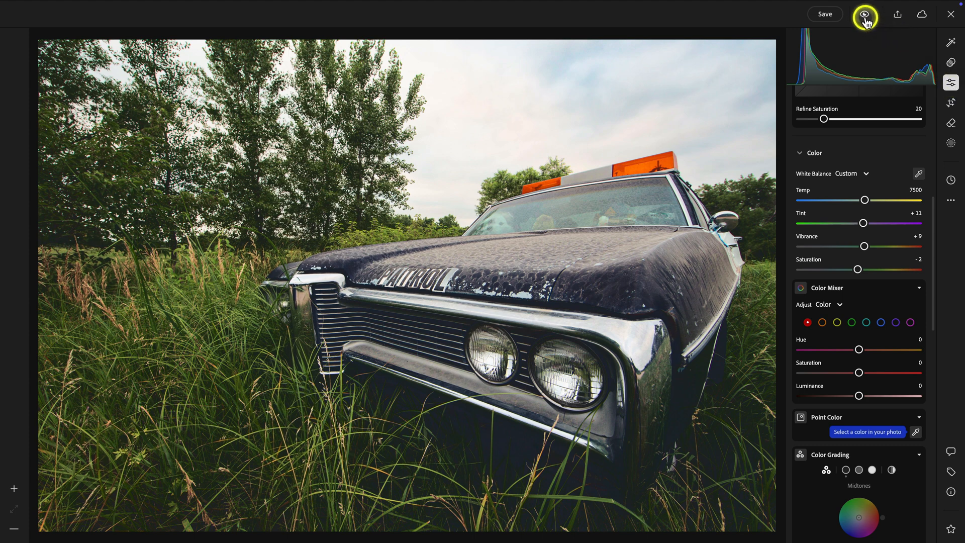
{"action": "left_click", "coordinate": [864, 15]}
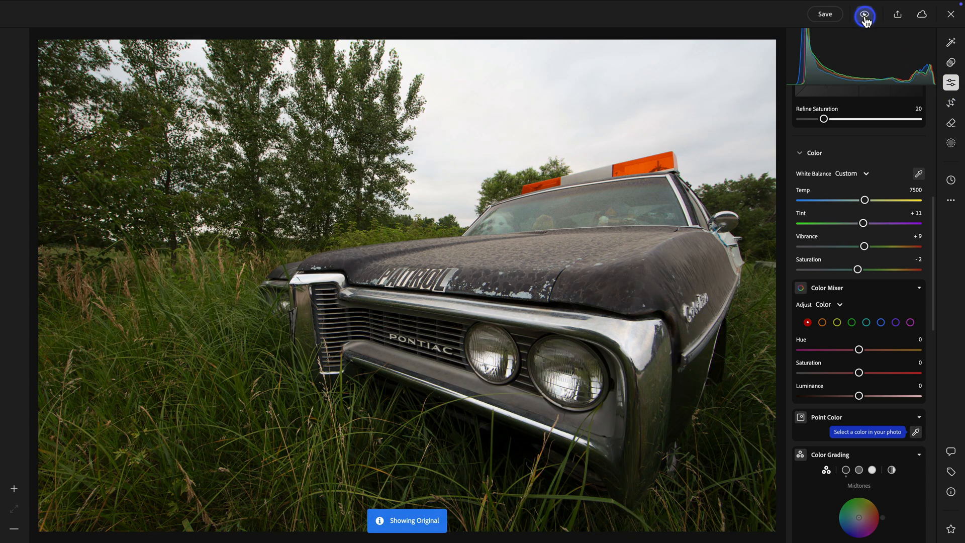
{"action": "left_click", "coordinate": [865, 14]}
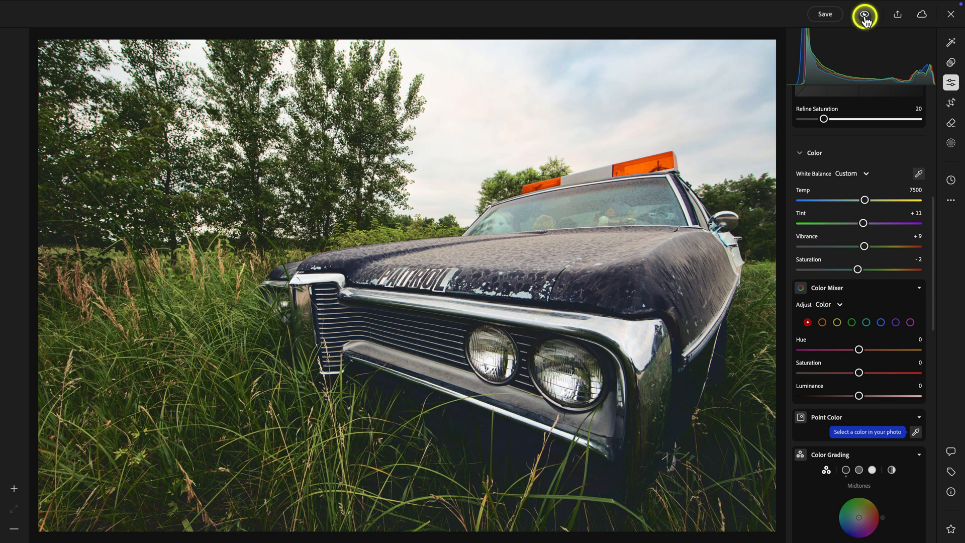
{"action": "left_click", "coordinate": [864, 13]}
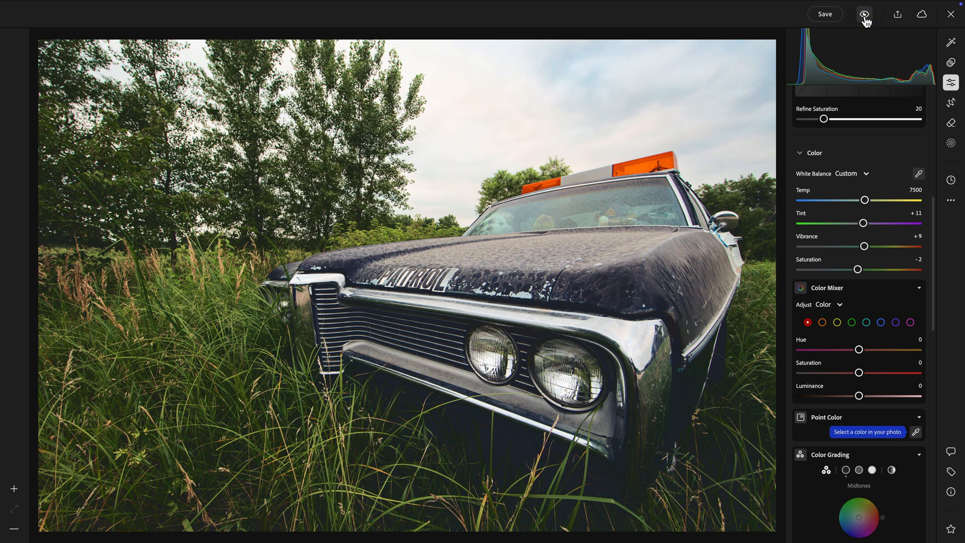
{"action": "scroll", "scroll_direction": "down", "scroll_amount": 3}
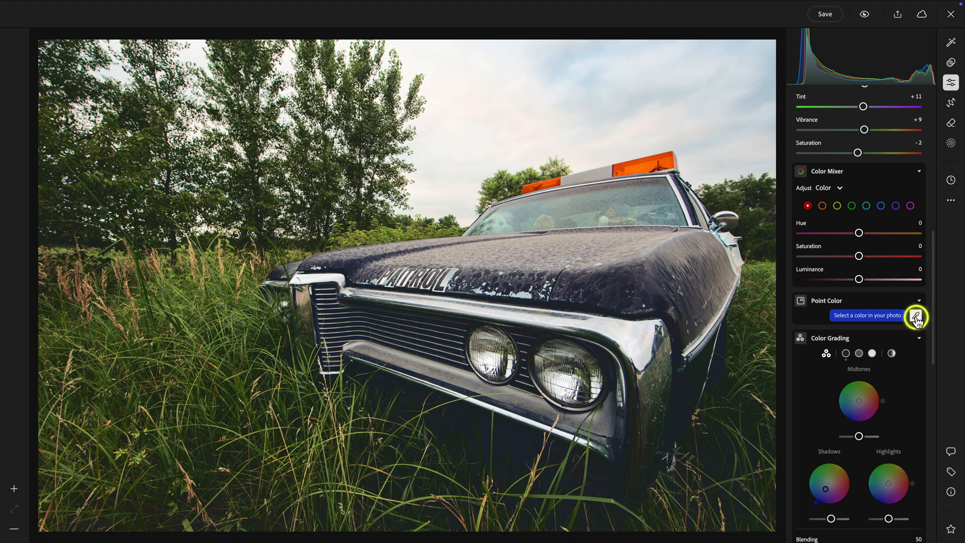
- Sample the grass with the Point Color eyedropper for a point colour adjustment
{"action": "left_click", "coordinate": [917, 315]}
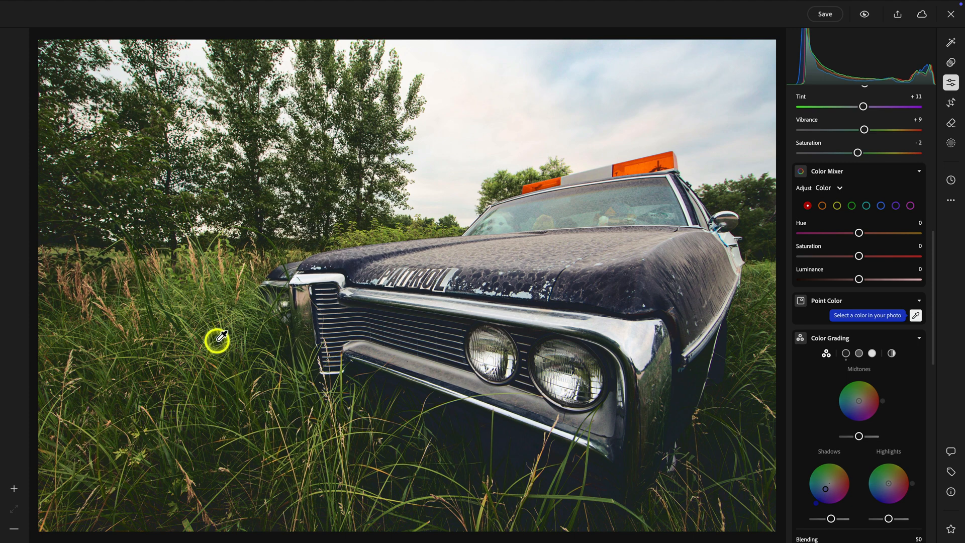
{"action": "mouse_move", "coordinate": [179, 319]}
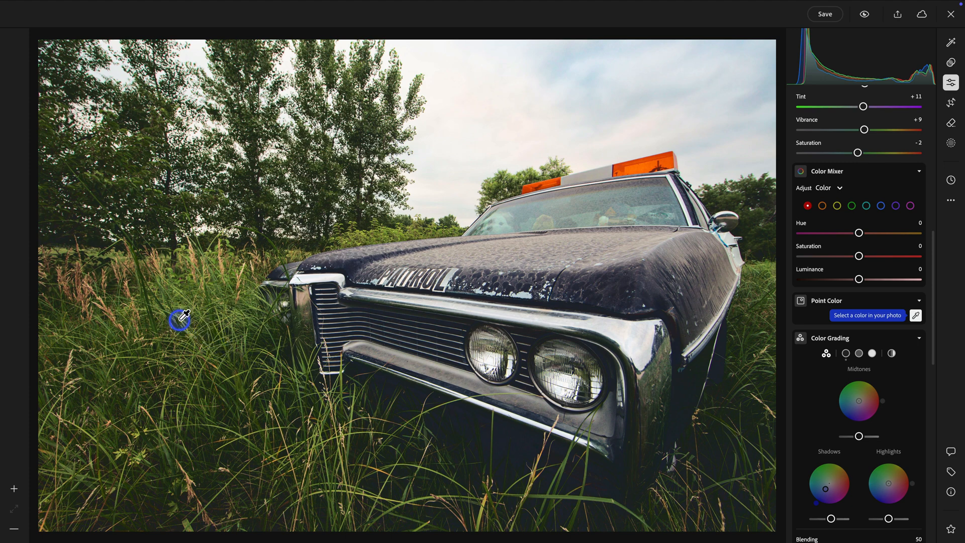
{"action": "left_click", "coordinate": [179, 320]}
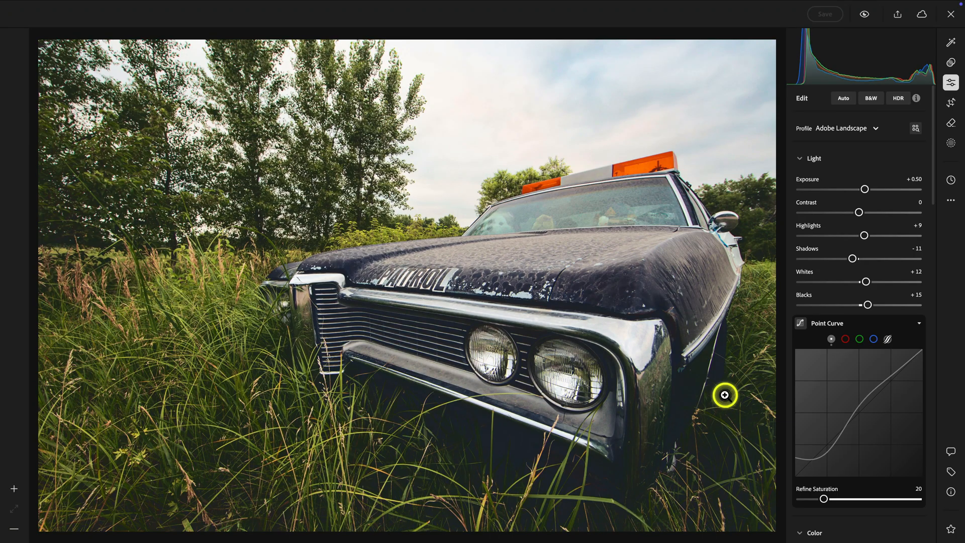
{"action": "mouse_move", "coordinate": [555, 521]}
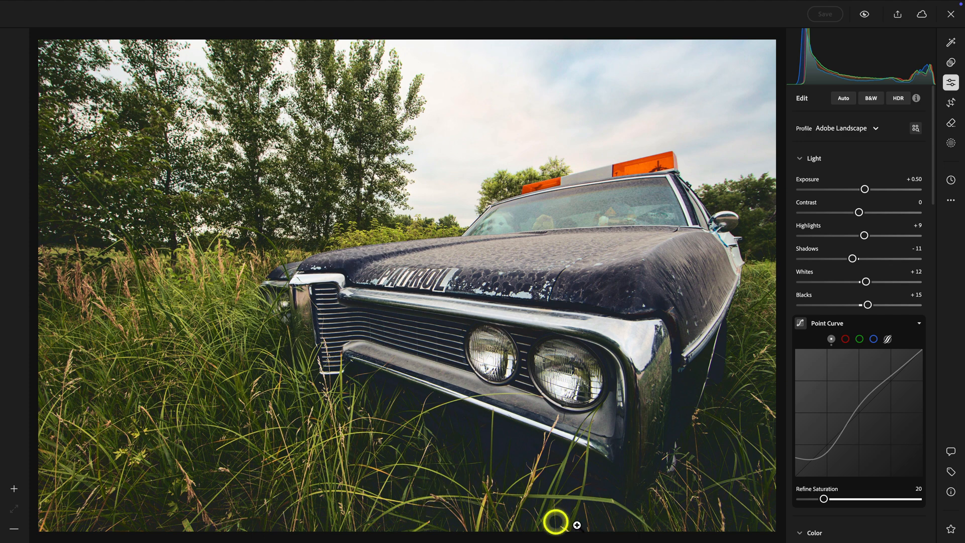
{"action": "mouse_move", "coordinate": [747, 285]}
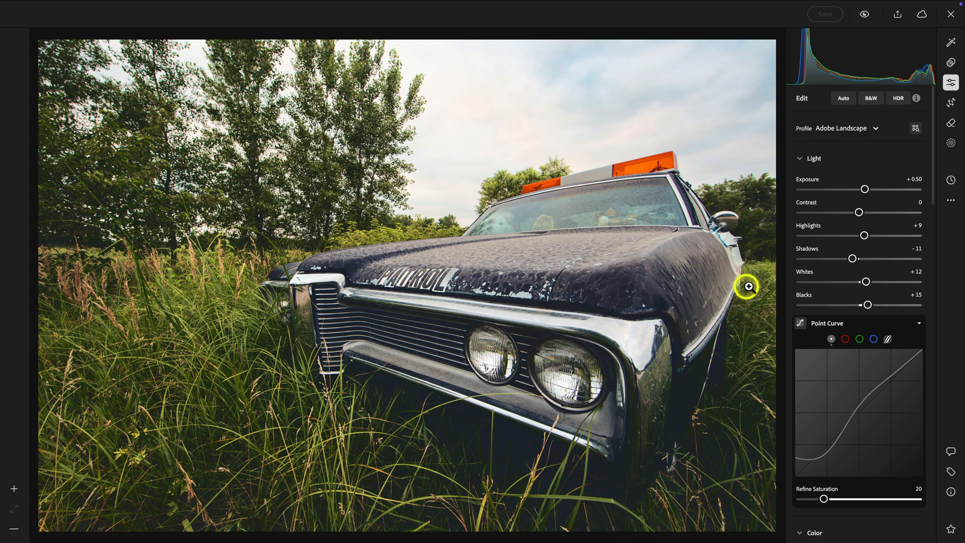
{"action": "mouse_move", "coordinate": [726, 294]}
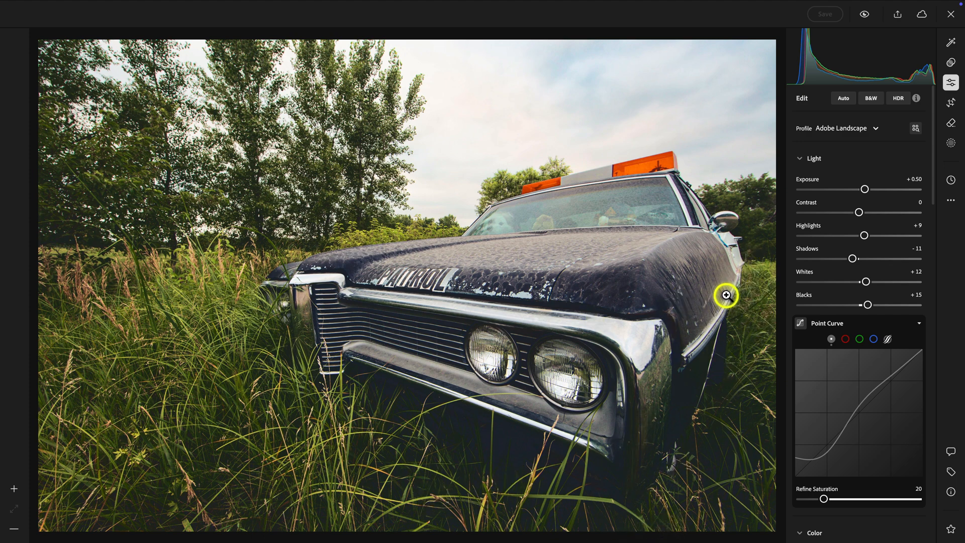
{"action": "mouse_move", "coordinate": [755, 295]}
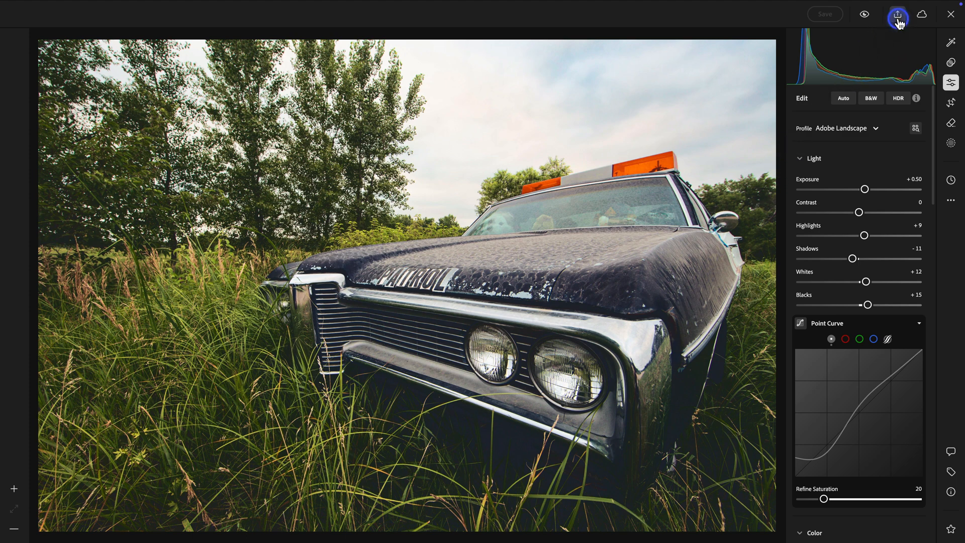
- Send the edited photo to Photoshop via Share > Expand in Photoshop
{"action": "left_click", "coordinate": [896, 14]}
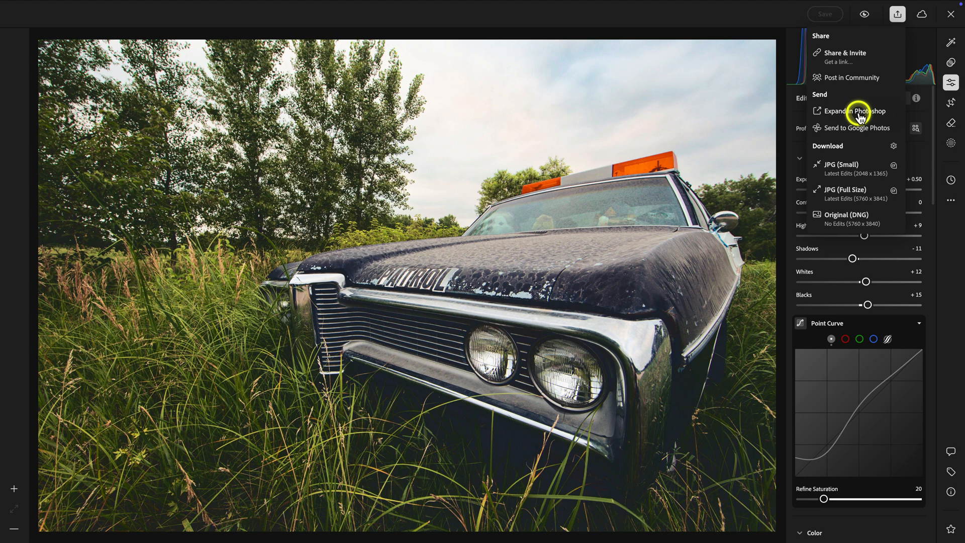
{"action": "mouse_move", "coordinate": [854, 111]}
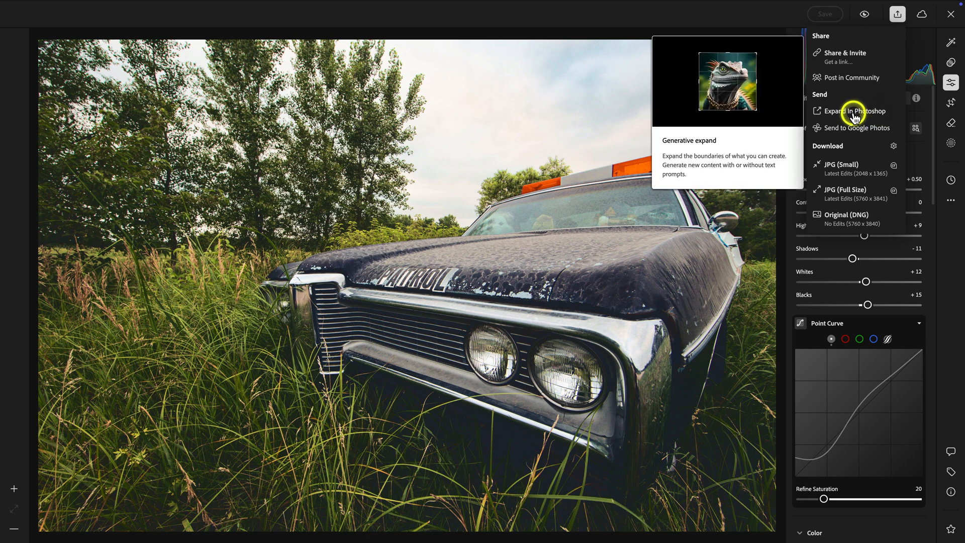
{"action": "left_click", "coordinate": [855, 111]}
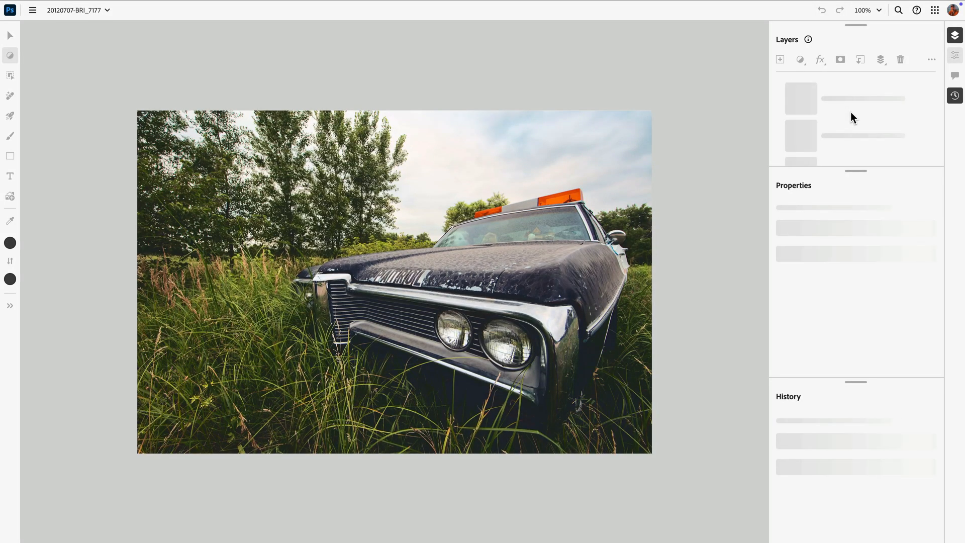
- Use the Crop tool to extend the canvas outward to 6063 × 4043 pixels, proportions locked
{"action": "left_click", "coordinate": [10, 34]}
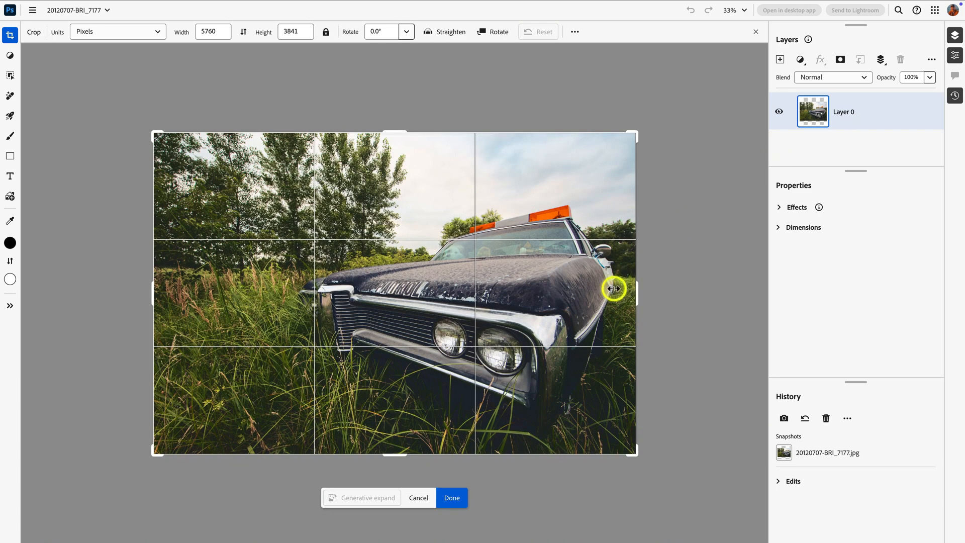
{"action": "mouse_move", "coordinate": [326, 32]}
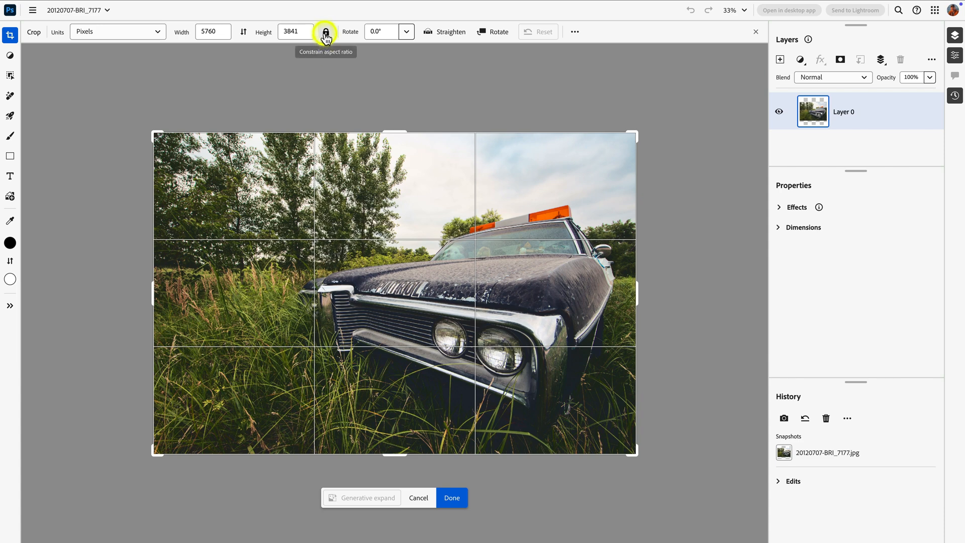
{"action": "mouse_move", "coordinate": [326, 31]}
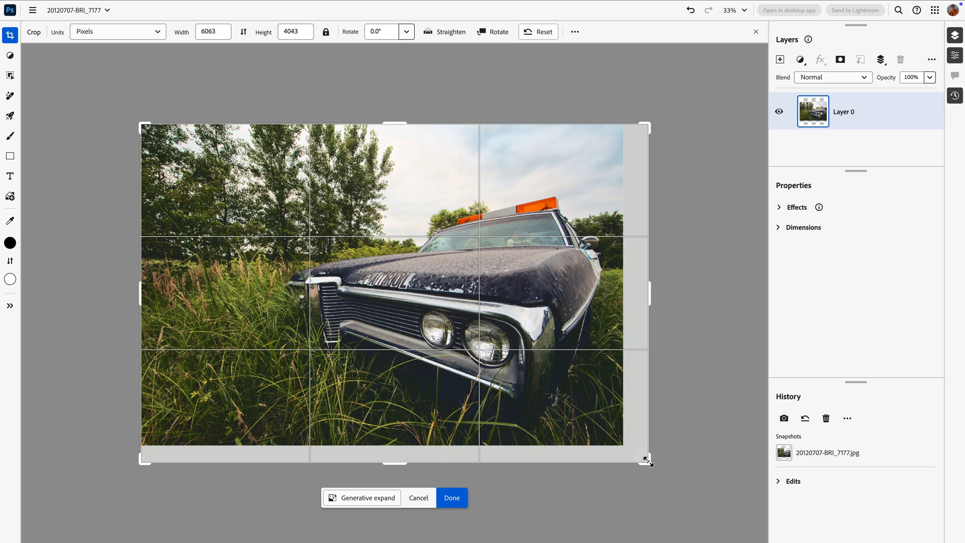
{"action": "mouse_move", "coordinate": [362, 497]}
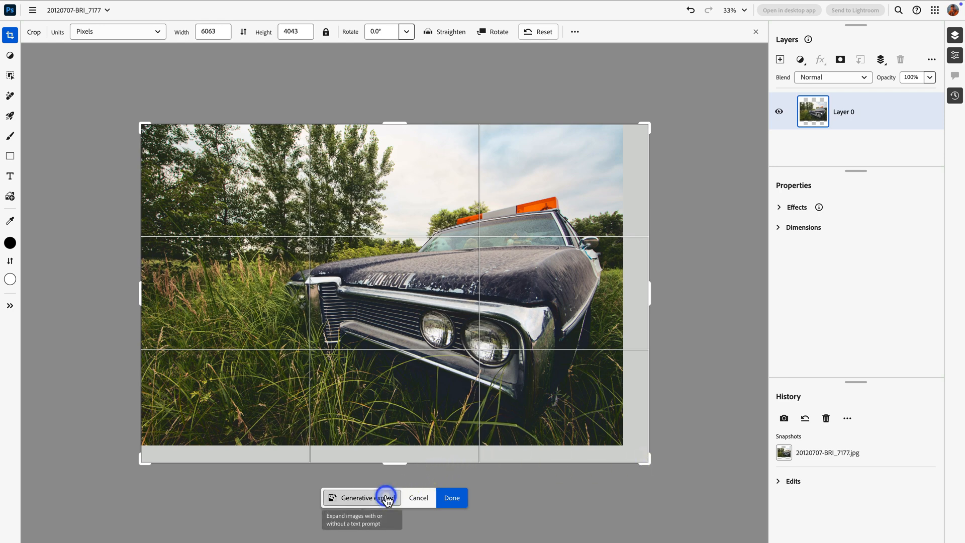
- Generatively expand the empty canvas with no prompt, compare the three variations and keep the second
{"action": "left_click", "coordinate": [361, 497]}
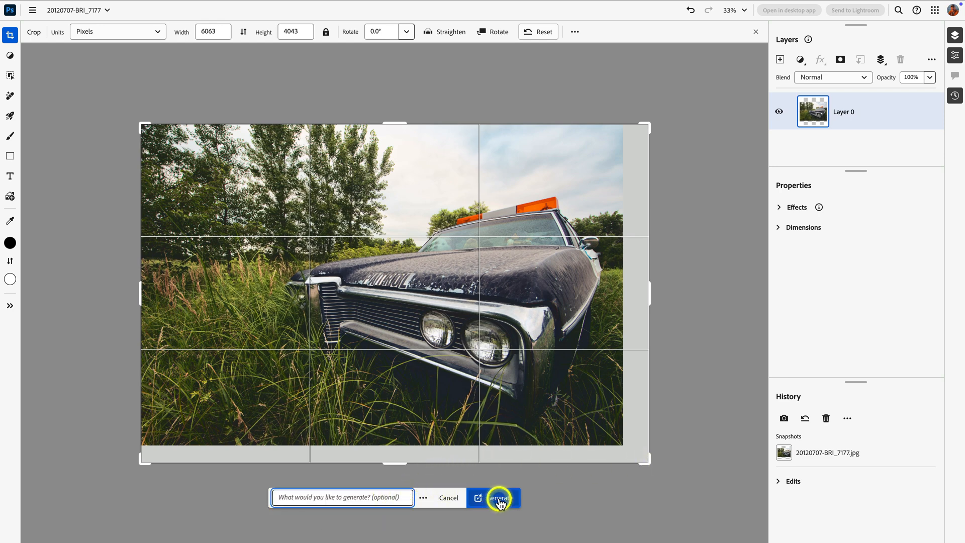
{"action": "left_click", "coordinate": [500, 498]}
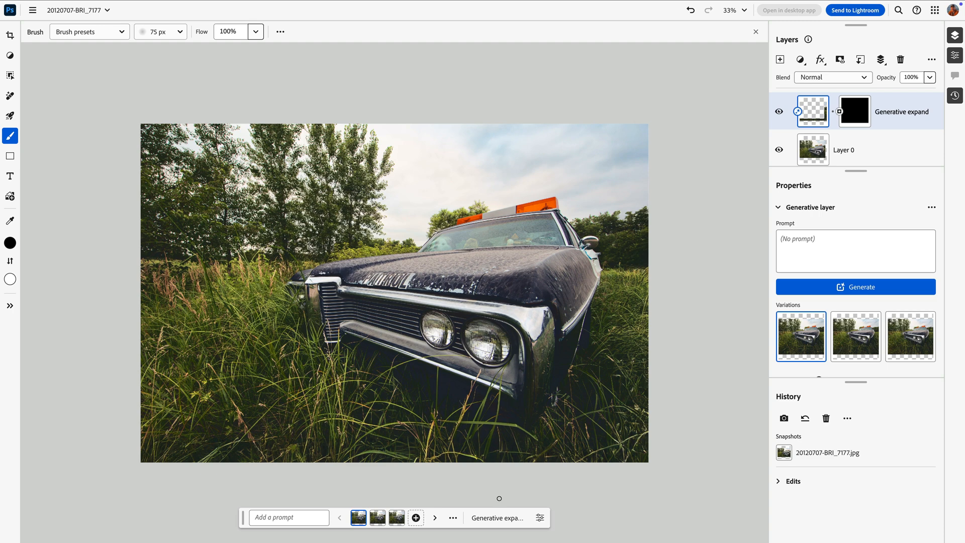
{"action": "left_click", "coordinate": [855, 336]}
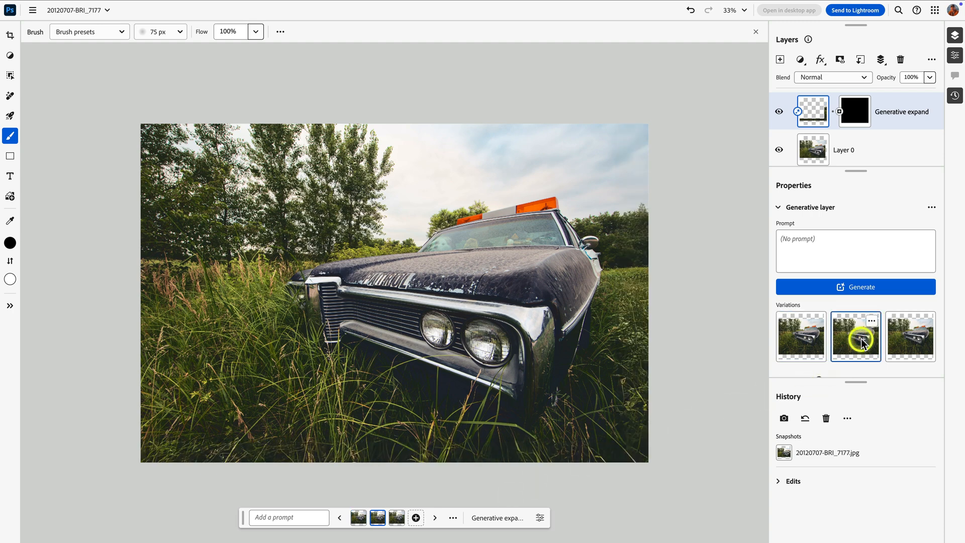
{"action": "left_click", "coordinate": [910, 335]}
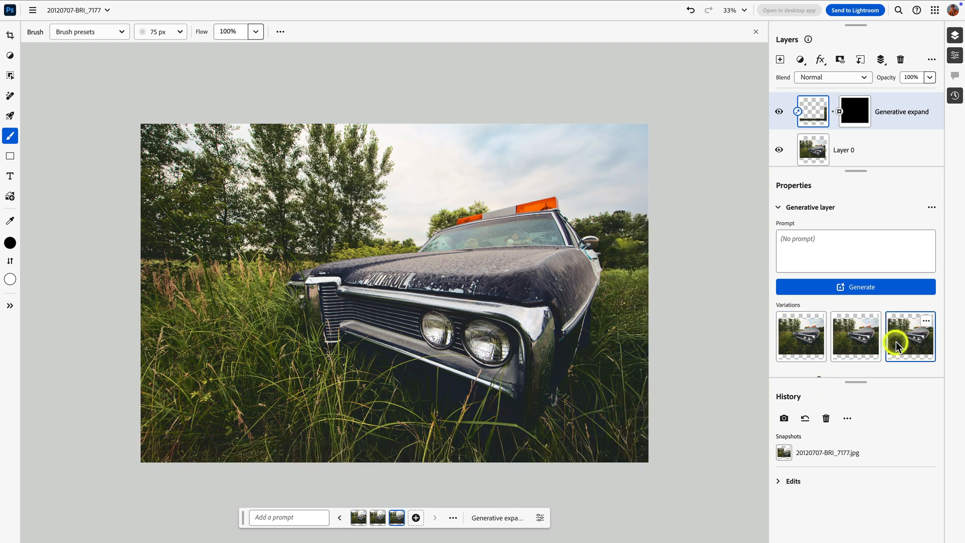
{"action": "left_click", "coordinate": [854, 336]}
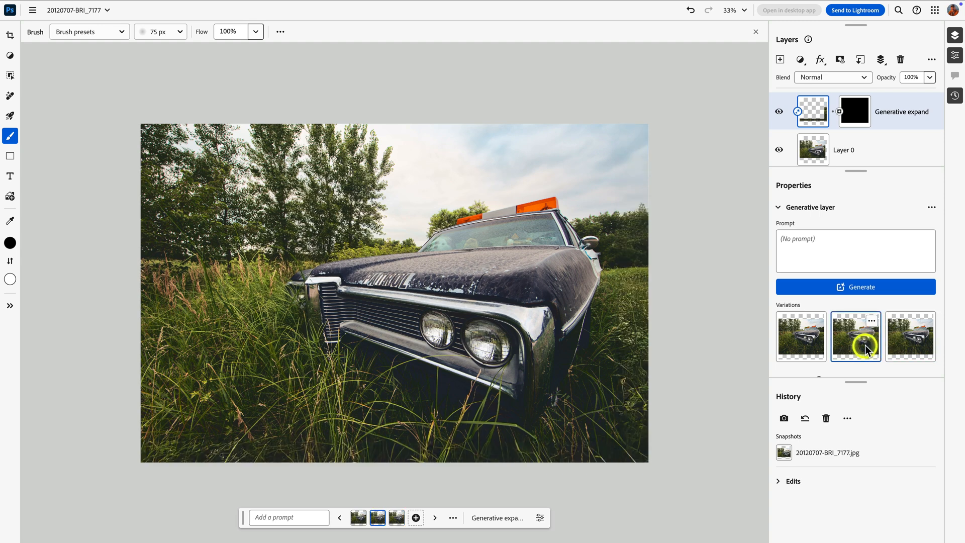
{"action": "left_click", "coordinate": [800, 336]}
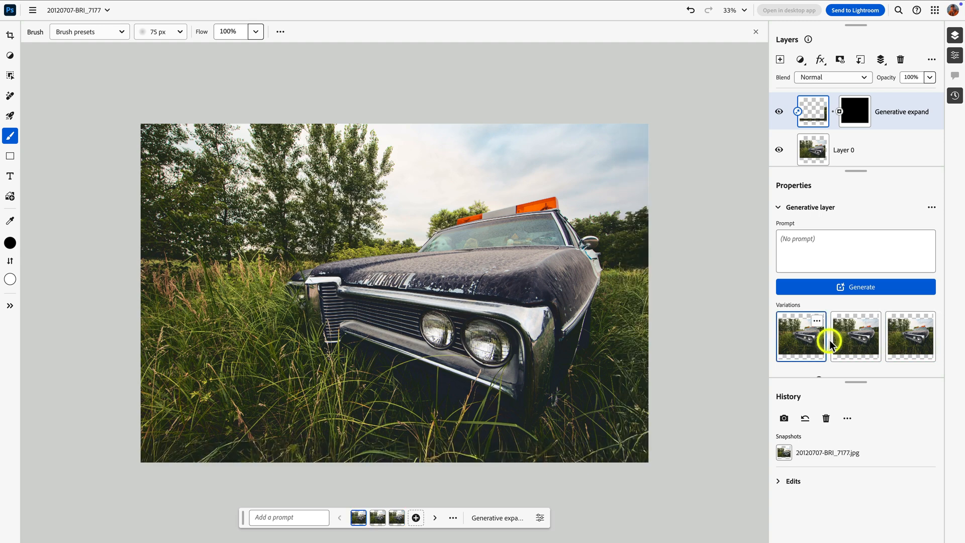
{"action": "left_click", "coordinate": [855, 335]}
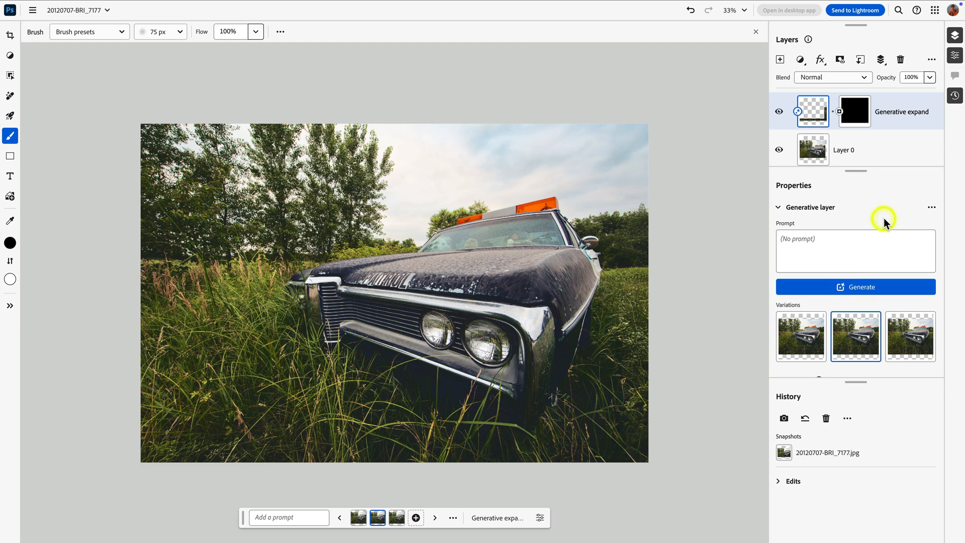
- Flatten the Generative expand layer, then duplicate it as Generative expand copy
{"action": "left_click", "coordinate": [931, 59]}
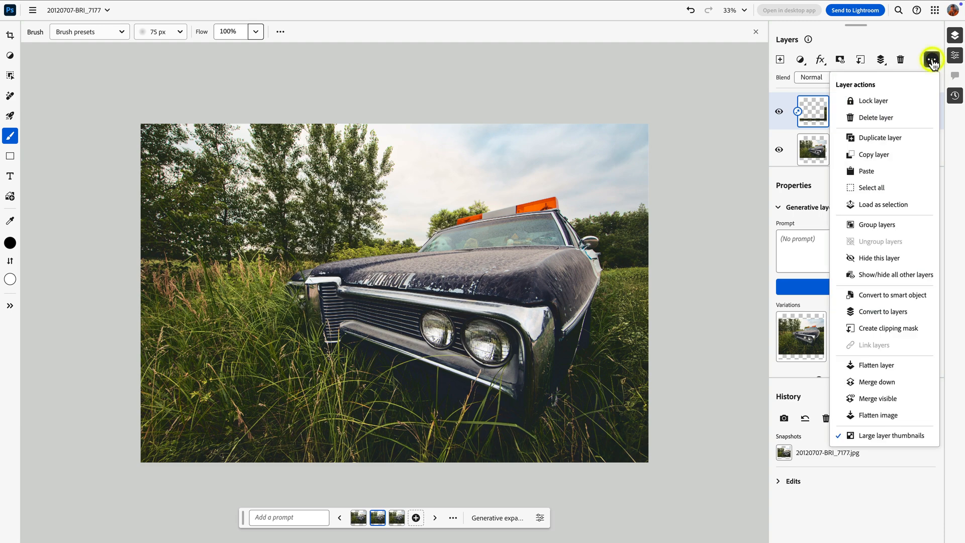
{"action": "mouse_move", "coordinate": [878, 365]}
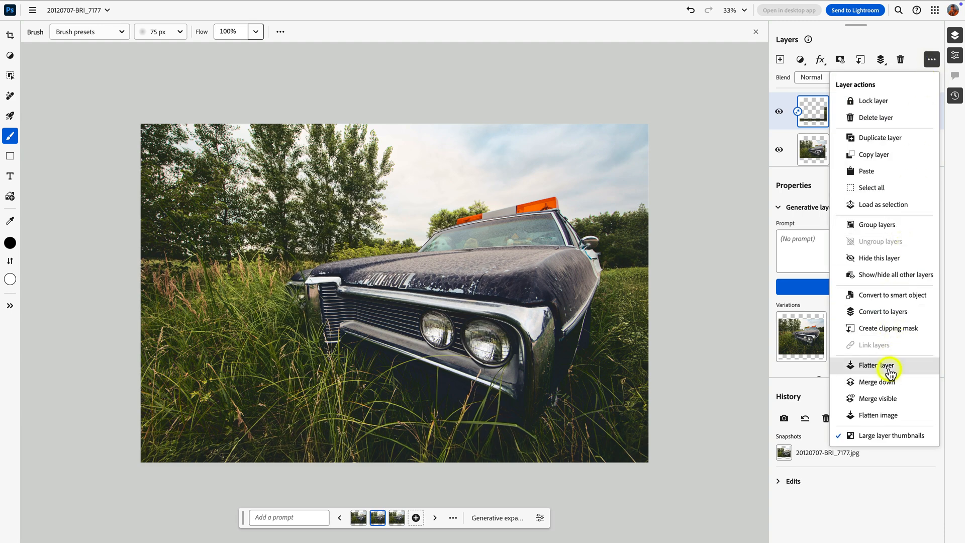
{"action": "left_click", "coordinate": [872, 365]}
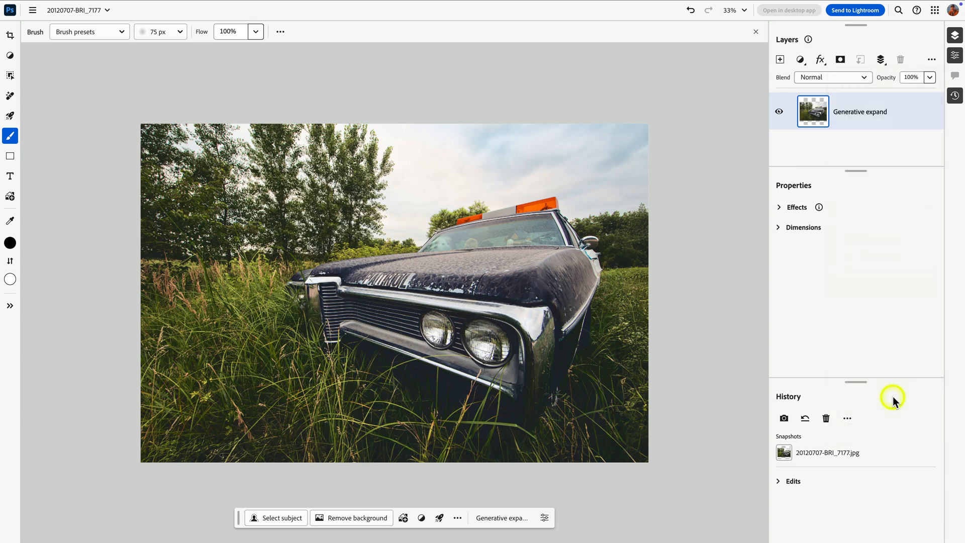
{"action": "mouse_move", "coordinate": [896, 179]}
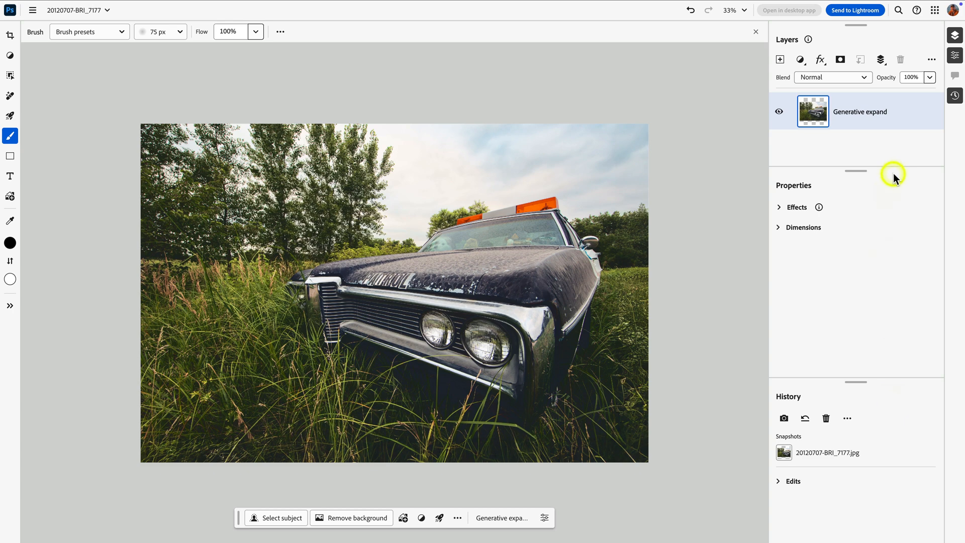
{"action": "left_click", "coordinate": [931, 59]}
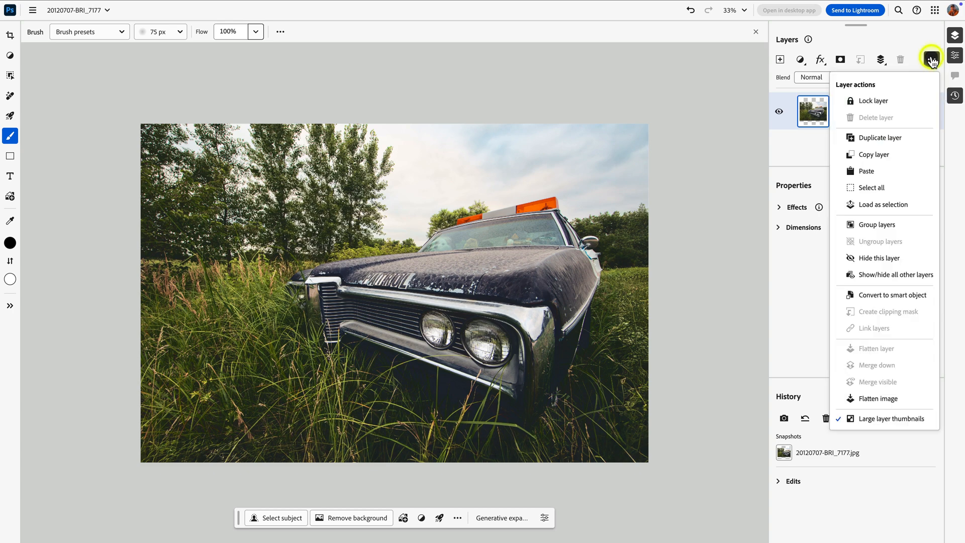
{"action": "left_click", "coordinate": [876, 138]}
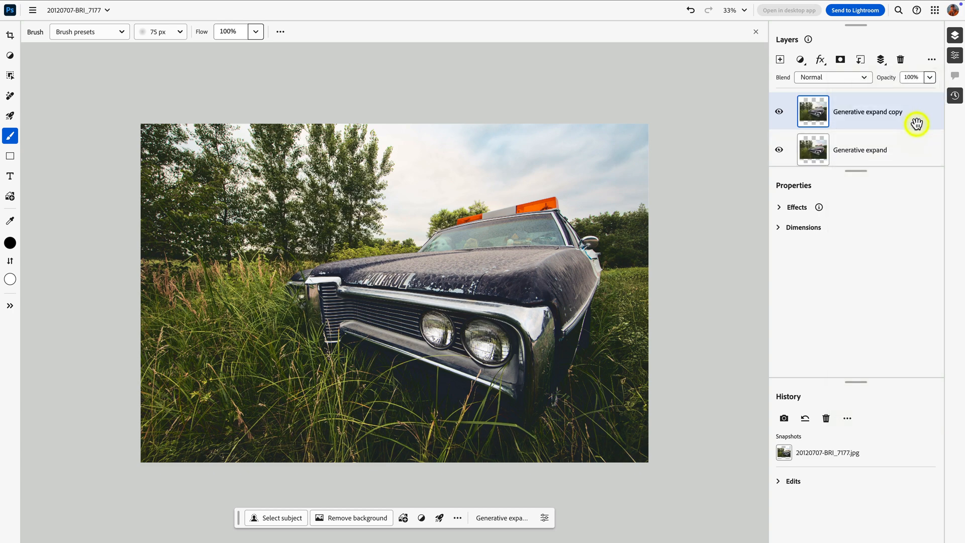
{"action": "mouse_move", "coordinate": [686, 147]}
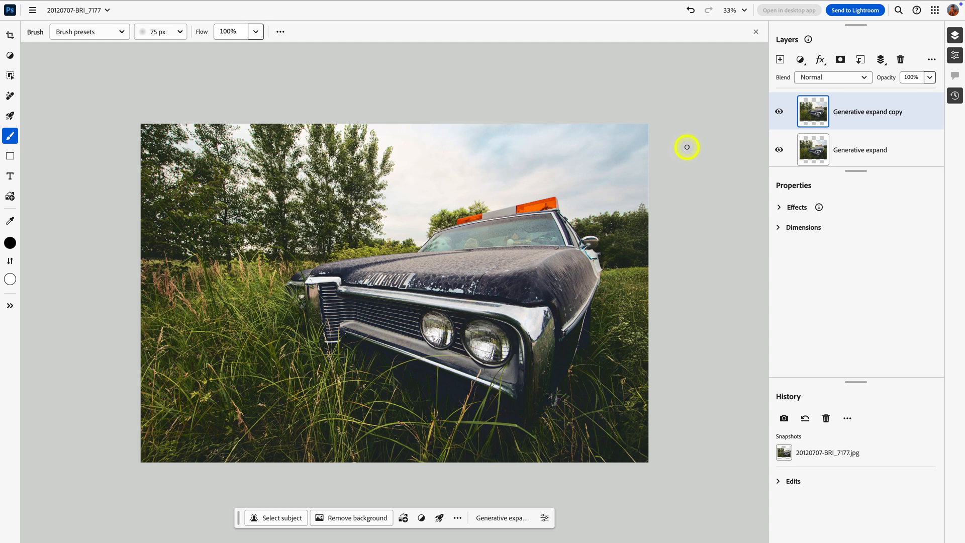
{"action": "mouse_move", "coordinate": [687, 146]}
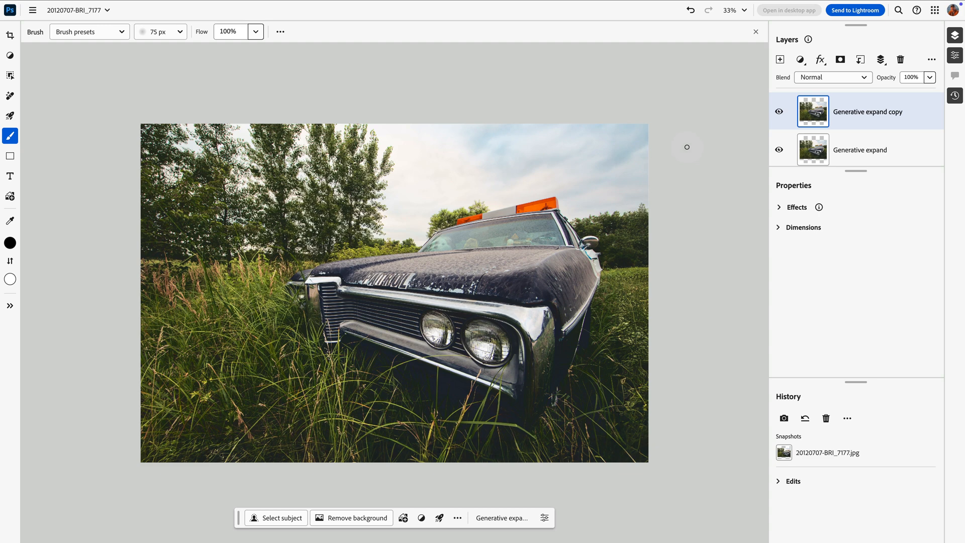
{"action": "mouse_move", "coordinate": [873, 138]}
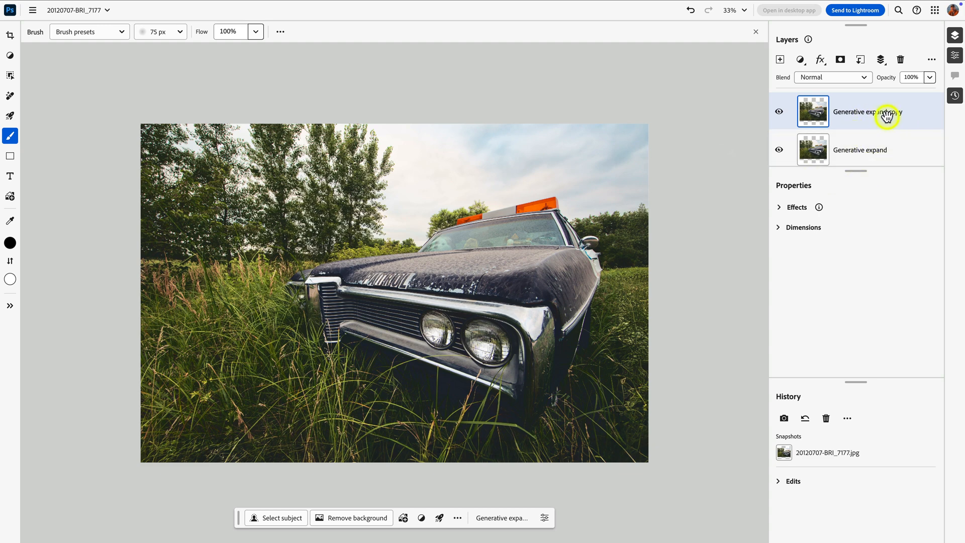
- Apply a Gaussian blur of 35.8 to the Generative expand copy layer
{"action": "left_click", "coordinate": [10, 54]}
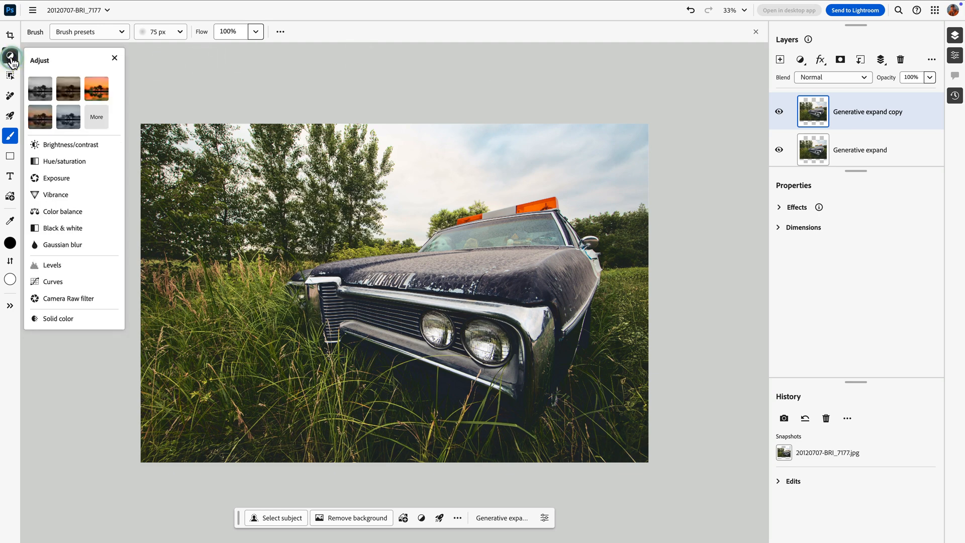
{"action": "left_click", "coordinate": [61, 245]}
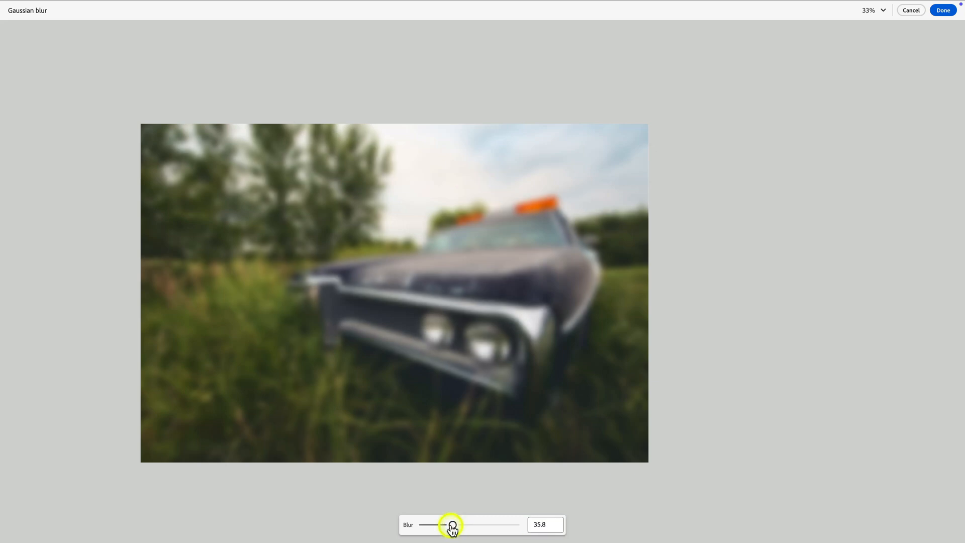
{"action": "mouse_move", "coordinate": [926, 61]}
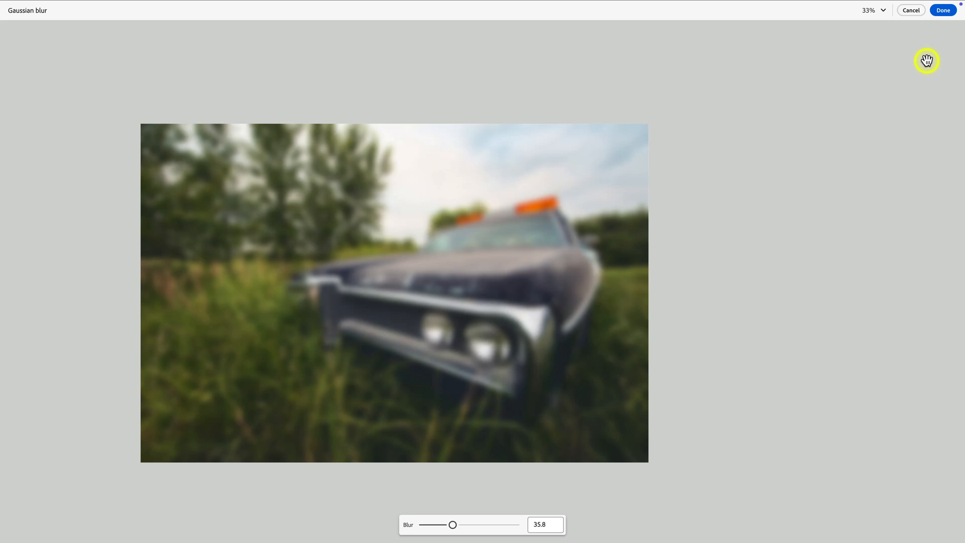
{"action": "left_click", "coordinate": [943, 10]}
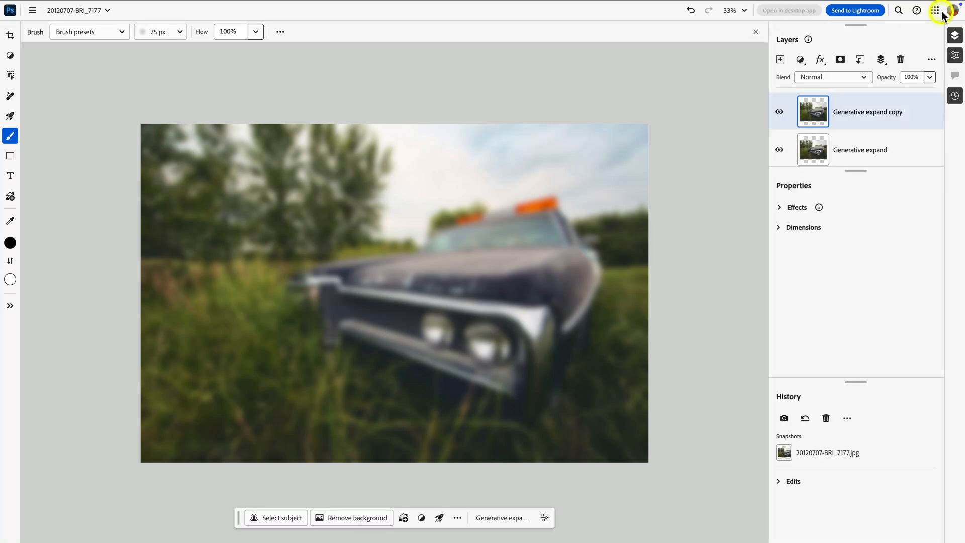
- Blend the blurred copy in Soft light mode at 42% opacity for a subtle glow
{"action": "left_click", "coordinate": [832, 77]}
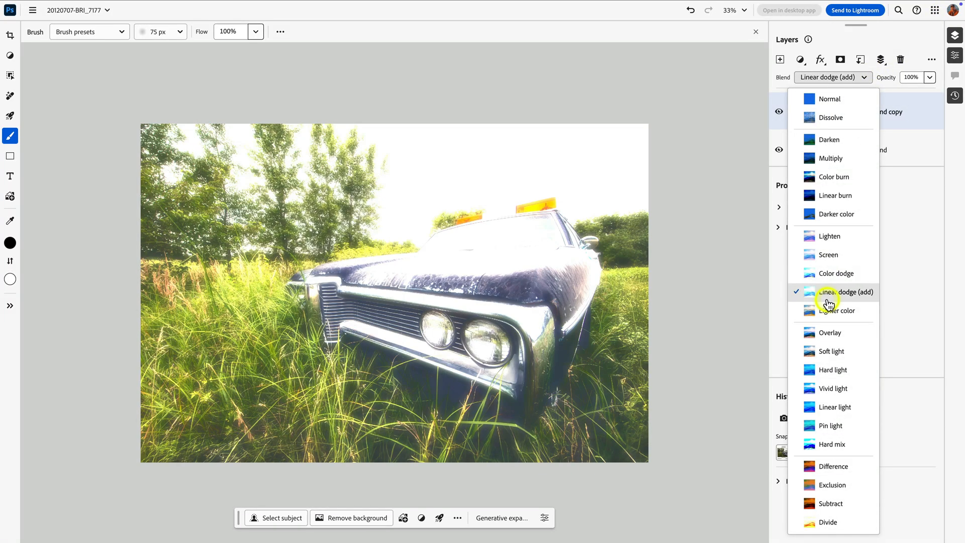
{"action": "left_click", "coordinate": [830, 350]}
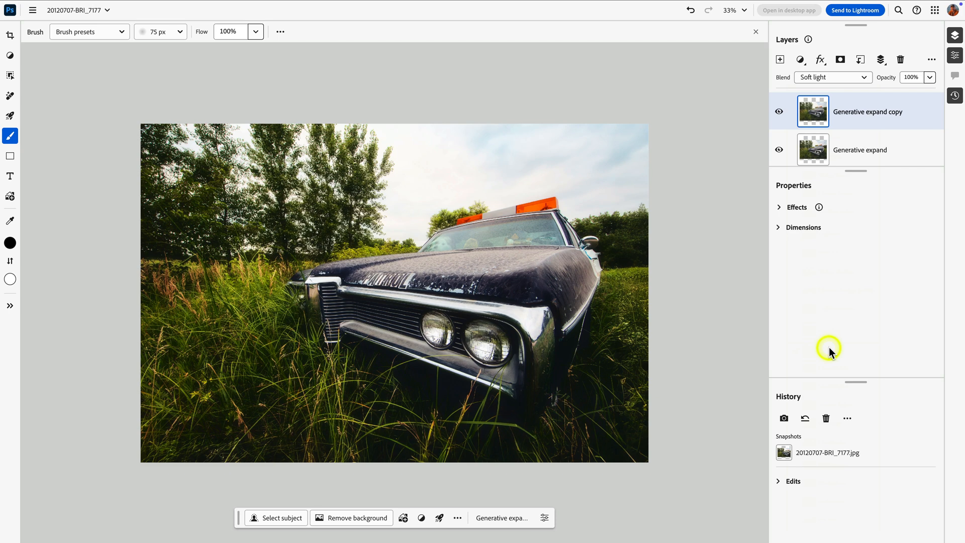
{"action": "mouse_move", "coordinate": [830, 348]}
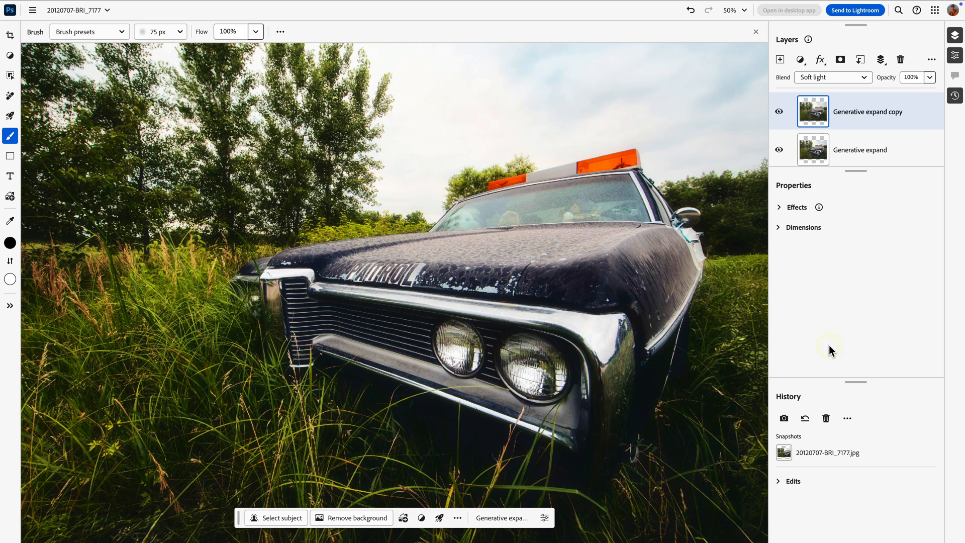
{"action": "left_click", "coordinate": [929, 77]}
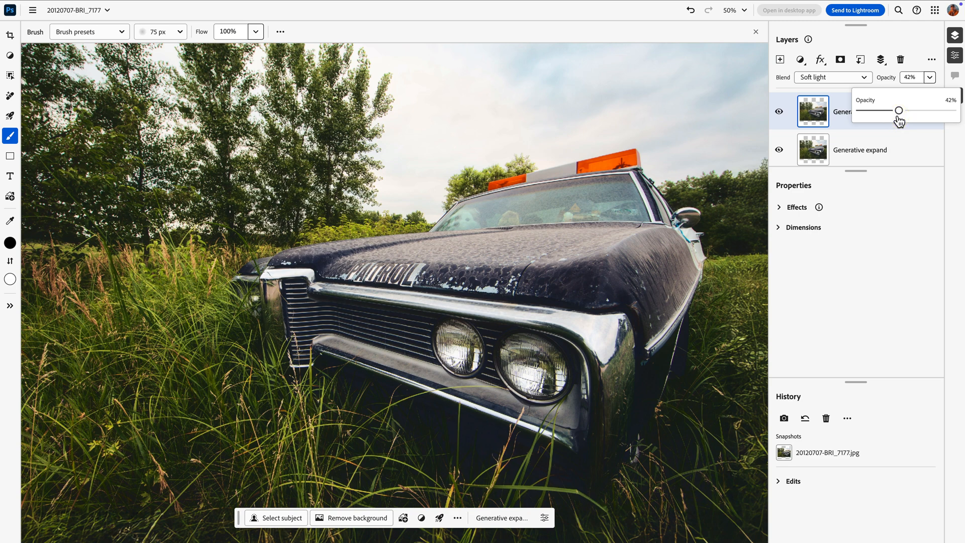
{"action": "mouse_move", "coordinate": [880, 59]}
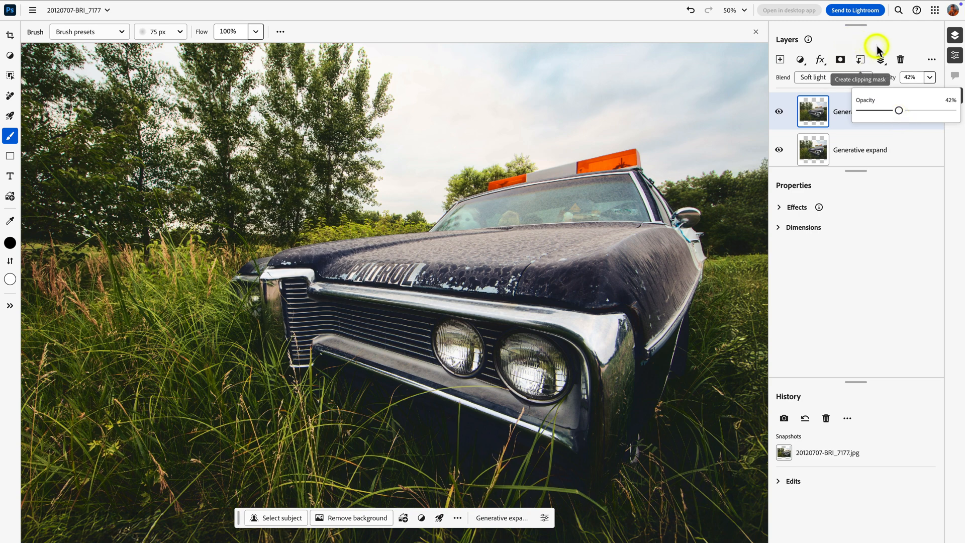
{"action": "mouse_move", "coordinate": [440, 271]}
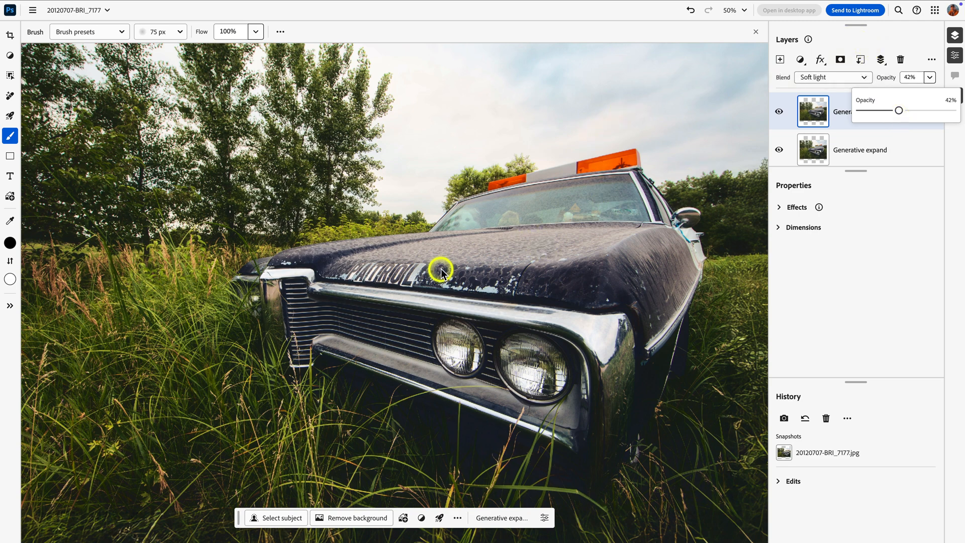
{"action": "mouse_move", "coordinate": [393, 272]}
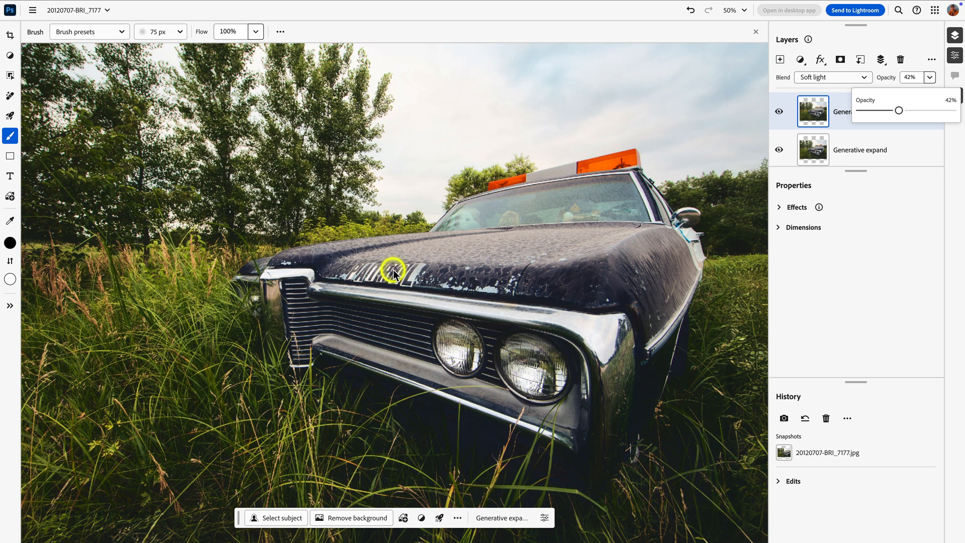
{"action": "mouse_move", "coordinate": [452, 272]}
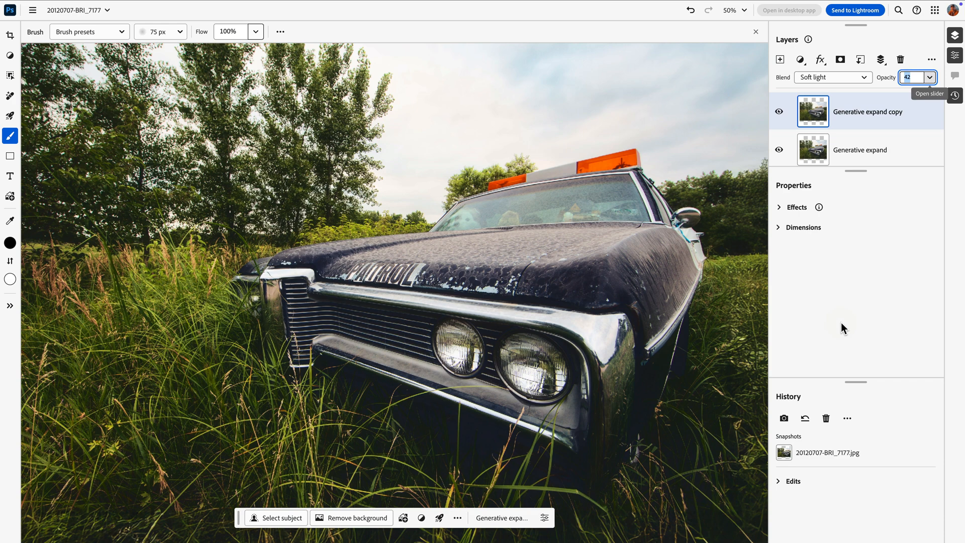
{"action": "mouse_move", "coordinate": [852, 169]}
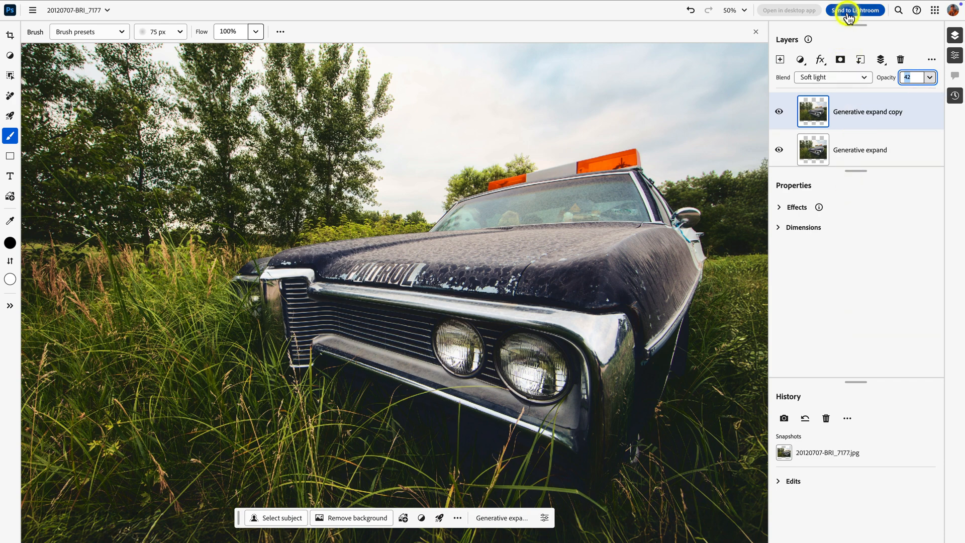
- Send the glow photo to Lightroom and open the new album copy in Edit
{"action": "left_click", "coordinate": [855, 10]}
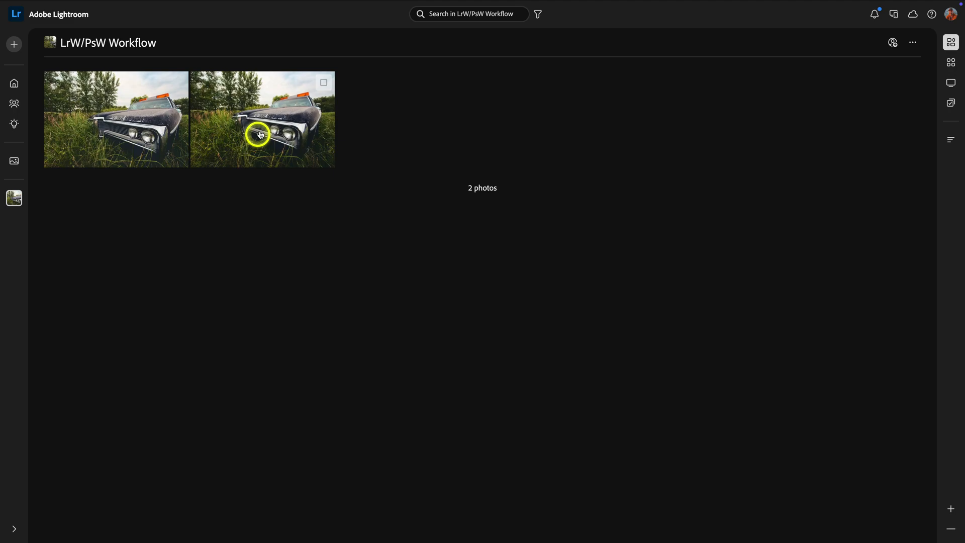
{"action": "double_click", "coordinate": [261, 119]}
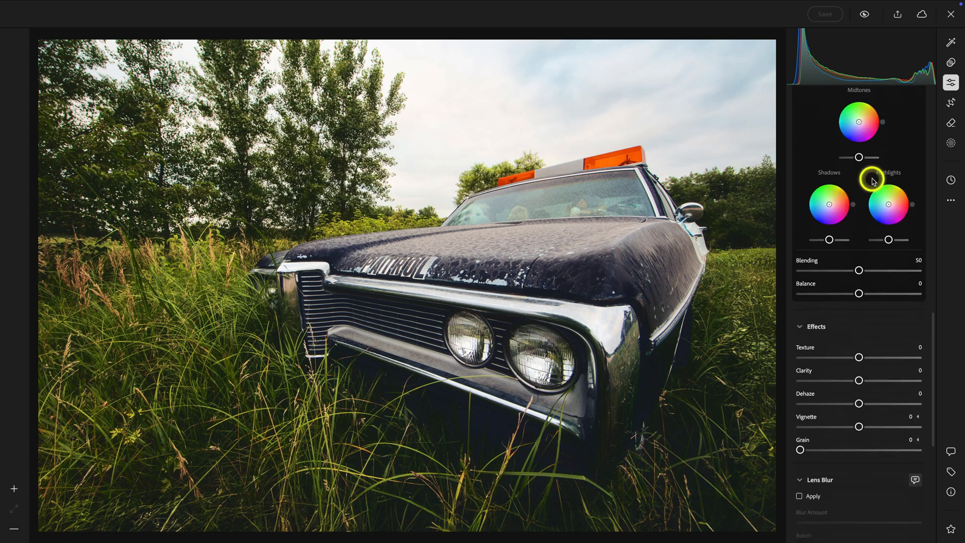
- Set Sharpening 36 with Masking 68, then lower Saturation to -8
{"action": "scroll", "scroll_direction": "down", "scroll_amount": 3}
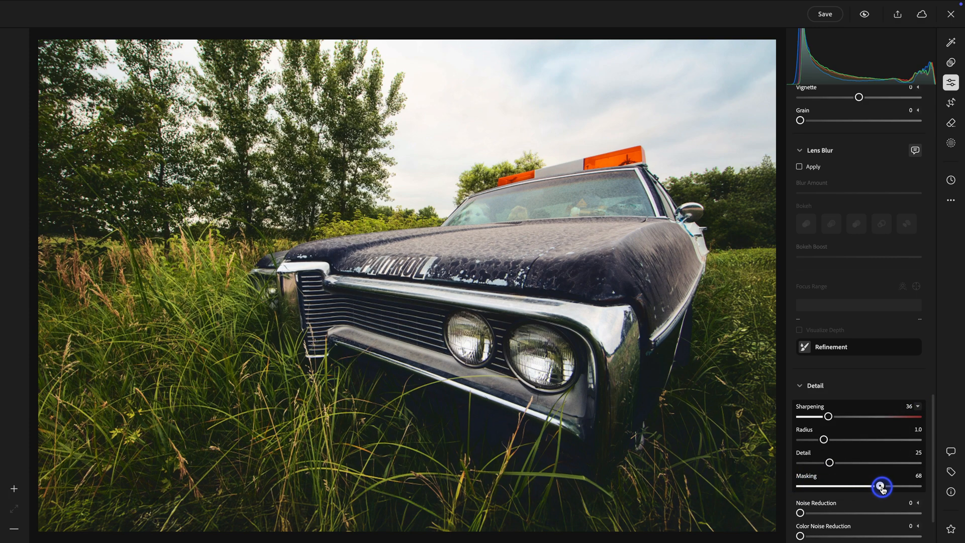
{"action": "scroll", "scroll_direction": "up", "scroll_amount": 3}
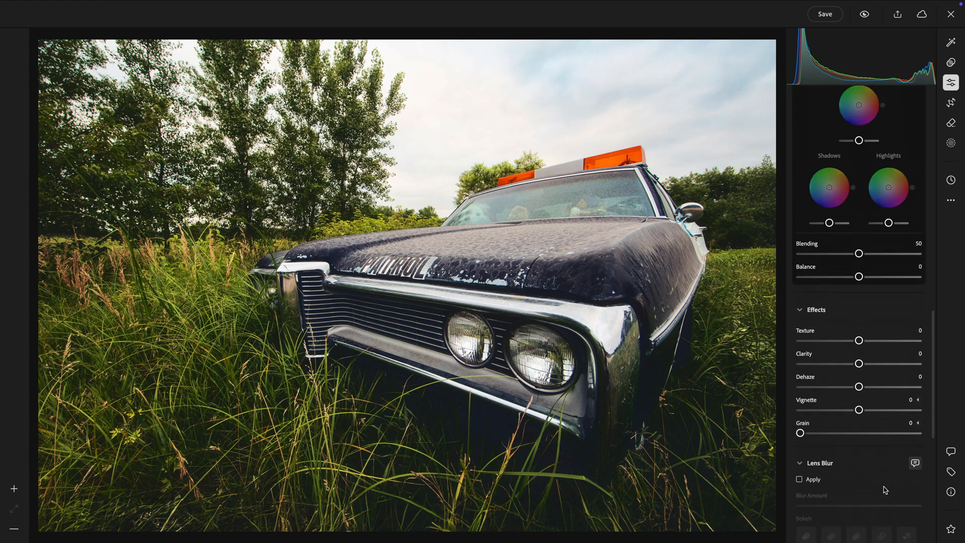
{"action": "scroll", "scroll_direction": "up", "scroll_amount": 3}
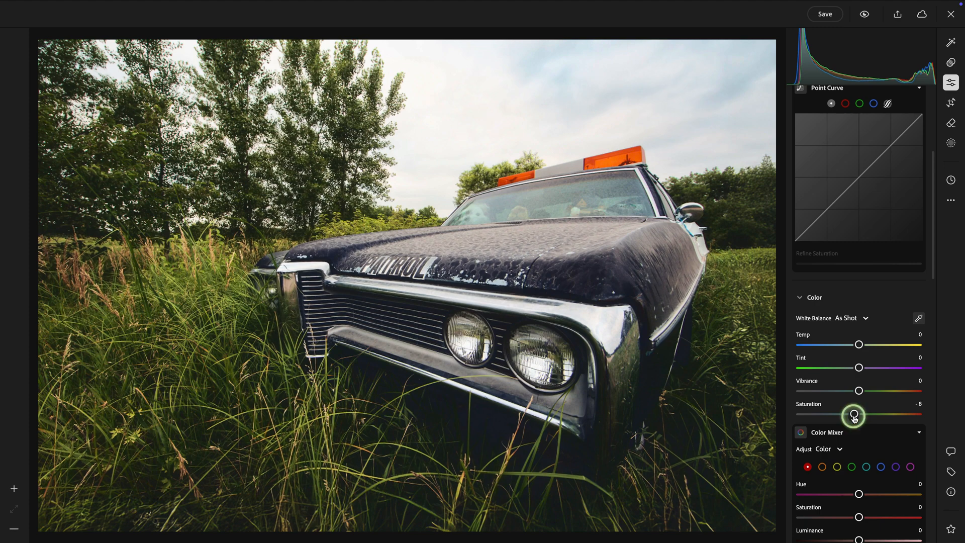
{"action": "left_click", "coordinate": [951, 146]}
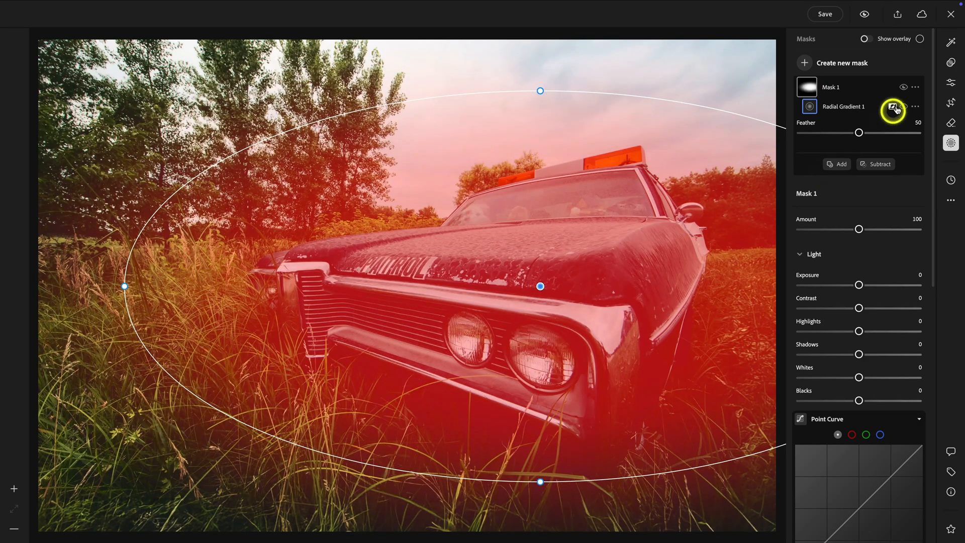
- Invert the radial mask, set Exposure -1.00, rename it Custom vignette and return to Edit
{"action": "left_click", "coordinate": [893, 106]}
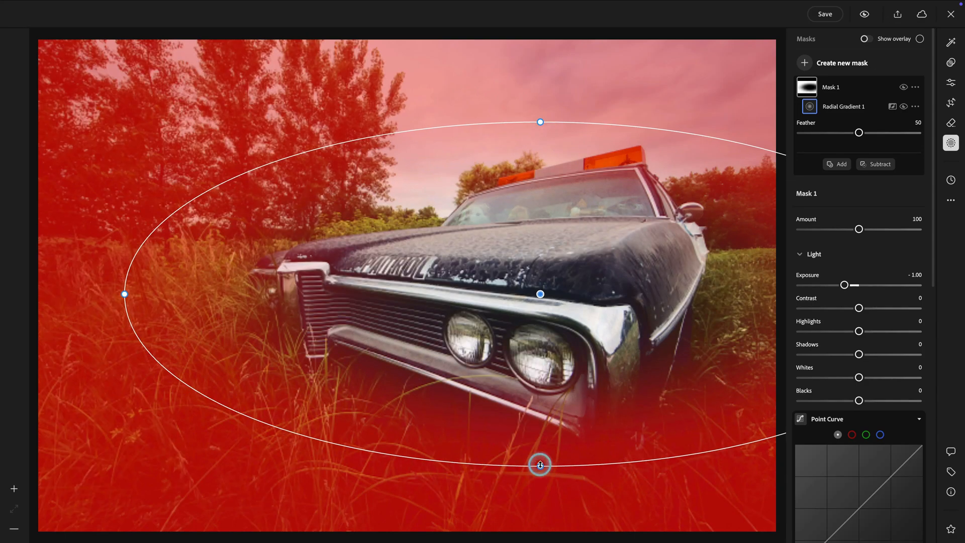
{"action": "left_click", "coordinate": [915, 86]}
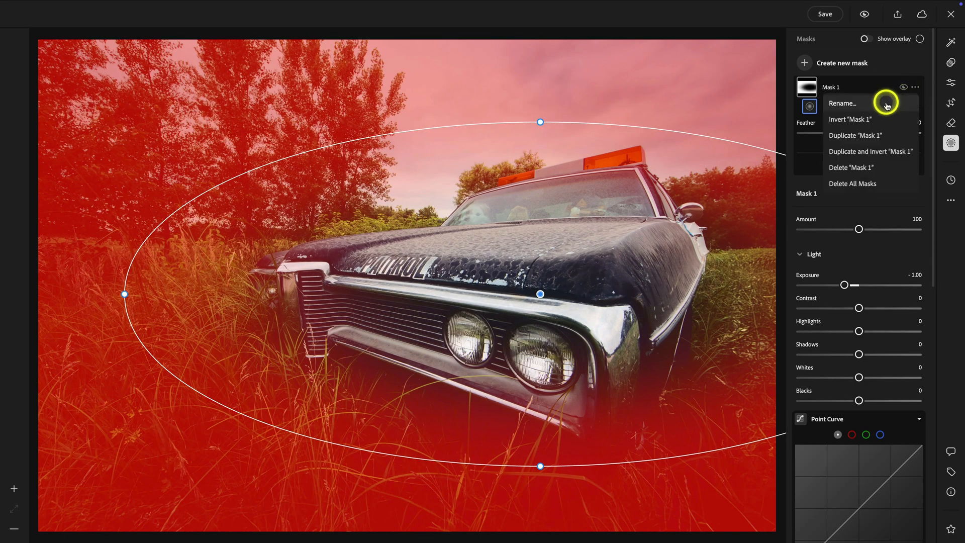
{"action": "left_click", "coordinate": [843, 102]}
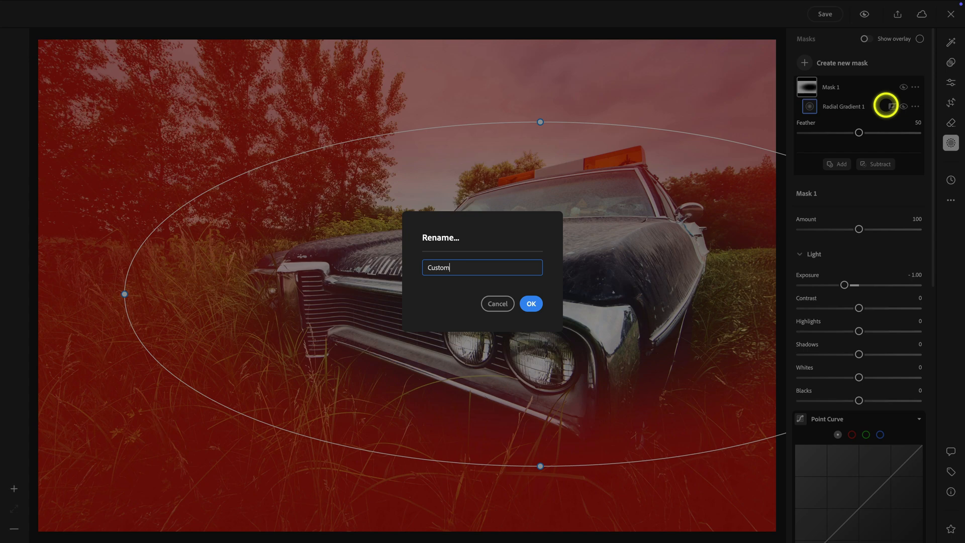
{"action": "left_click", "coordinate": [529, 303]}
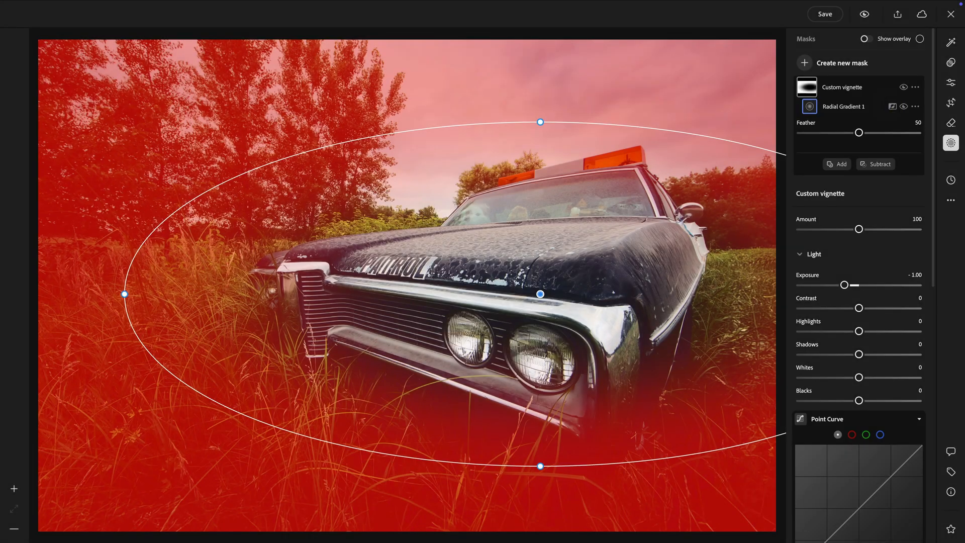
{"action": "left_click", "coordinate": [951, 84]}
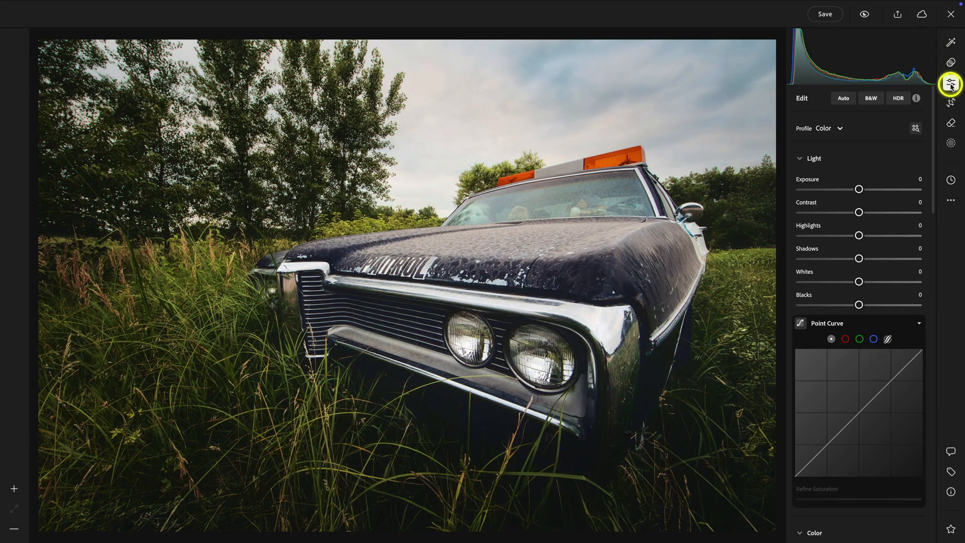